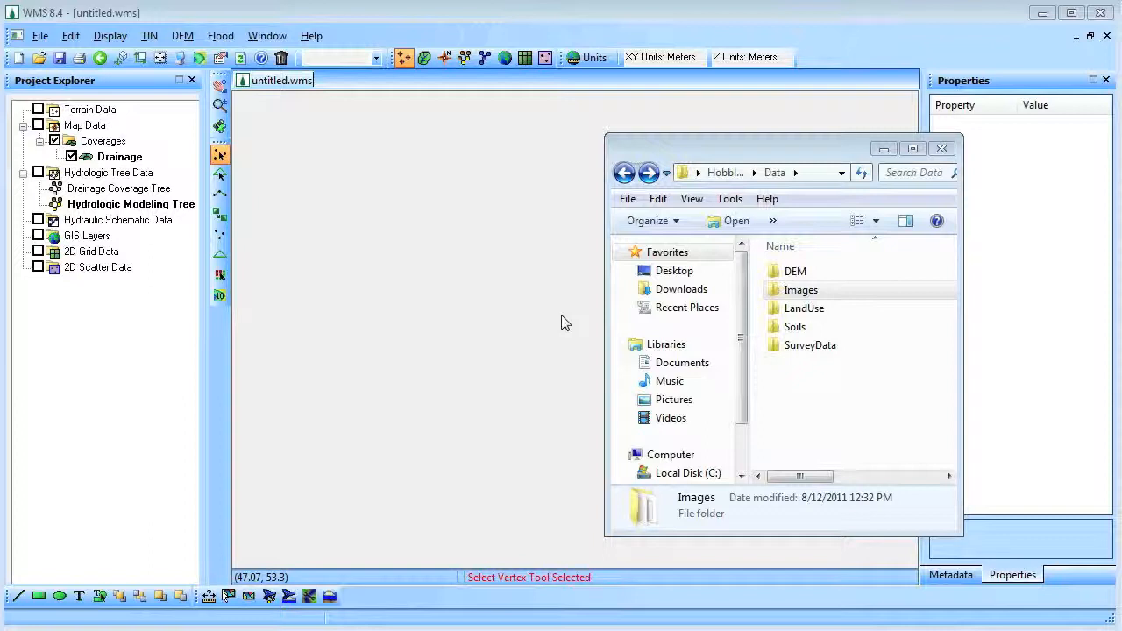
- Open DEM\HobbleCreek.wms and add the aerial1.tsaerial.web, HobbleCreek and HobbleCreekAerial images
{"action": "double_click", "coordinate": [794, 271]}
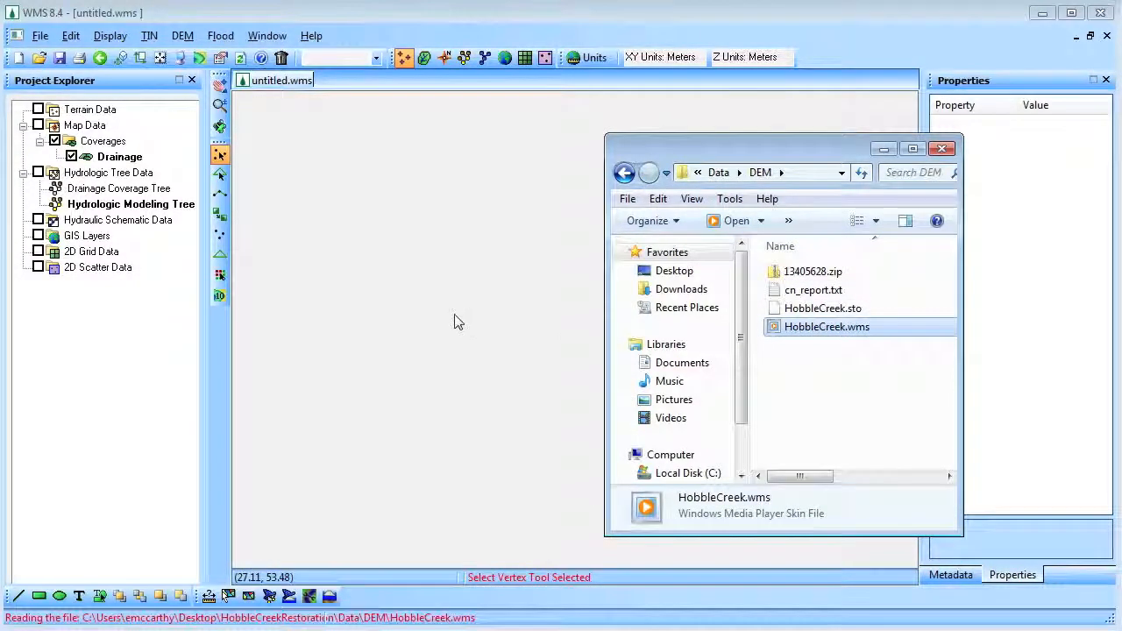
{"action": "double_click", "coordinate": [827, 326]}
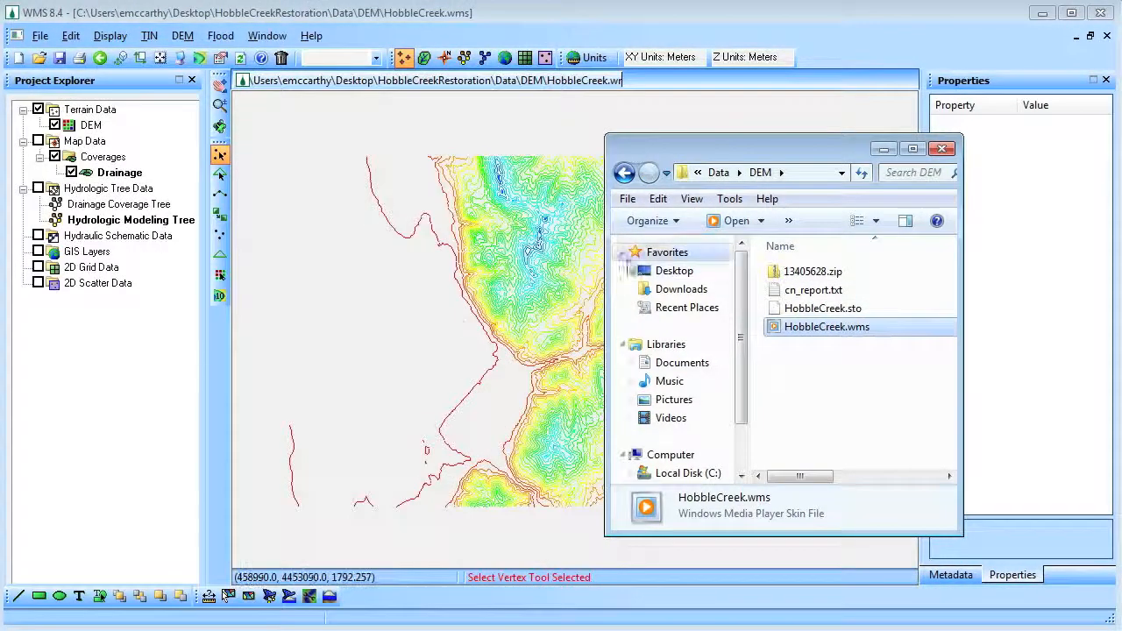
{"action": "left_click", "coordinate": [625, 172]}
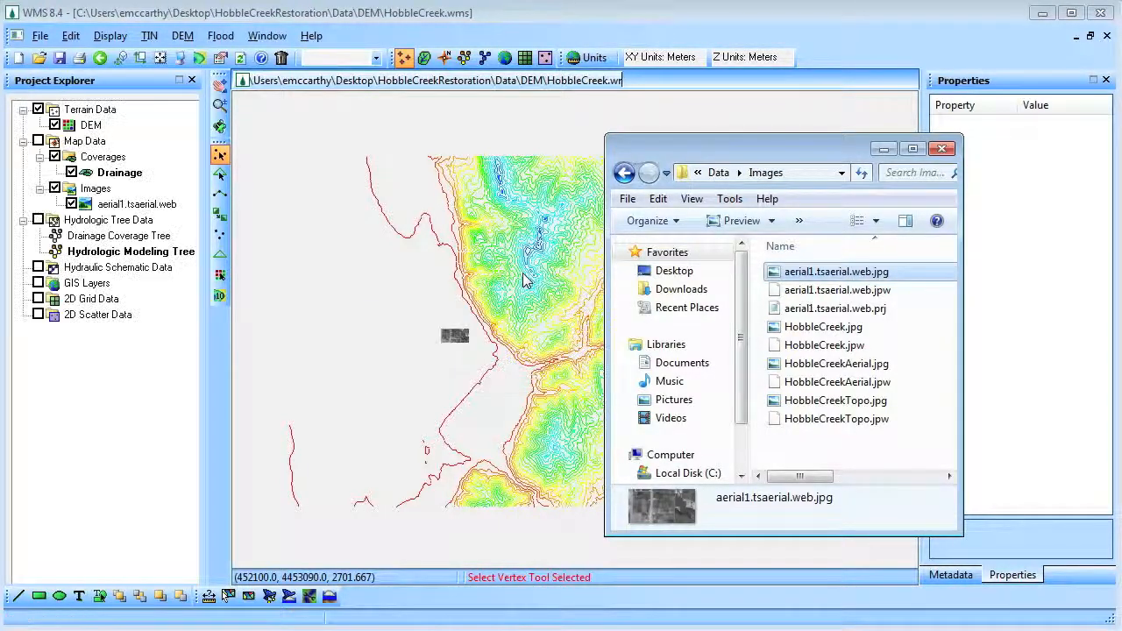
{"action": "left_click", "coordinate": [823, 326]}
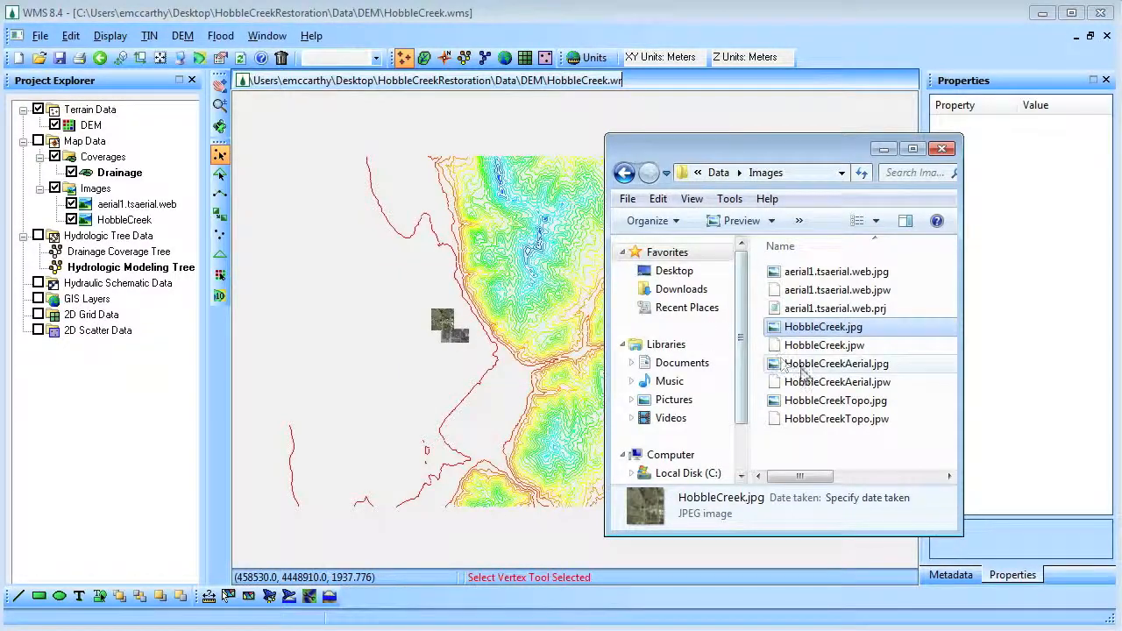
{"action": "double_click", "coordinate": [837, 363]}
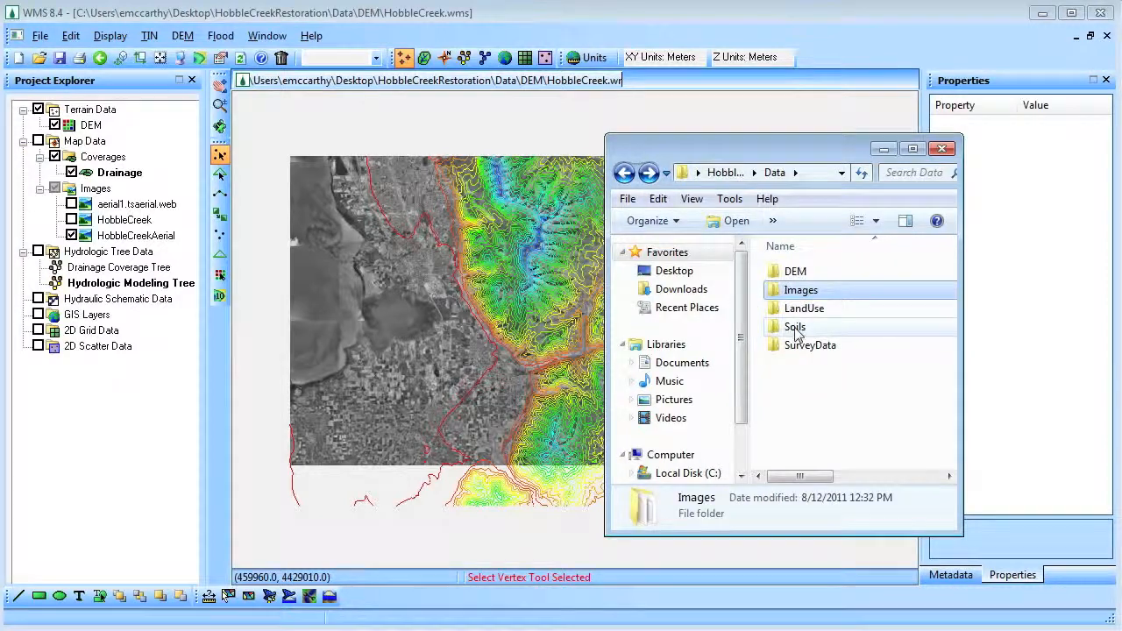
- Load the salt_lake_city land-use shapefile and the STATSGO soils shapefile as hidden GIS layers
{"action": "double_click", "coordinate": [804, 307]}
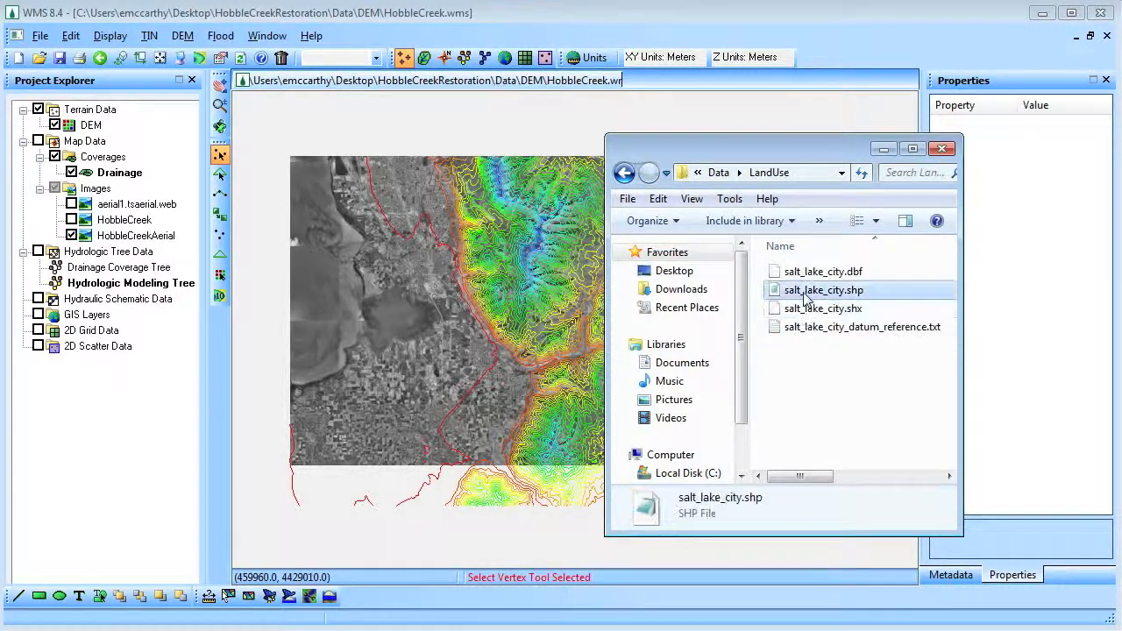
{"action": "double_click", "coordinate": [823, 290]}
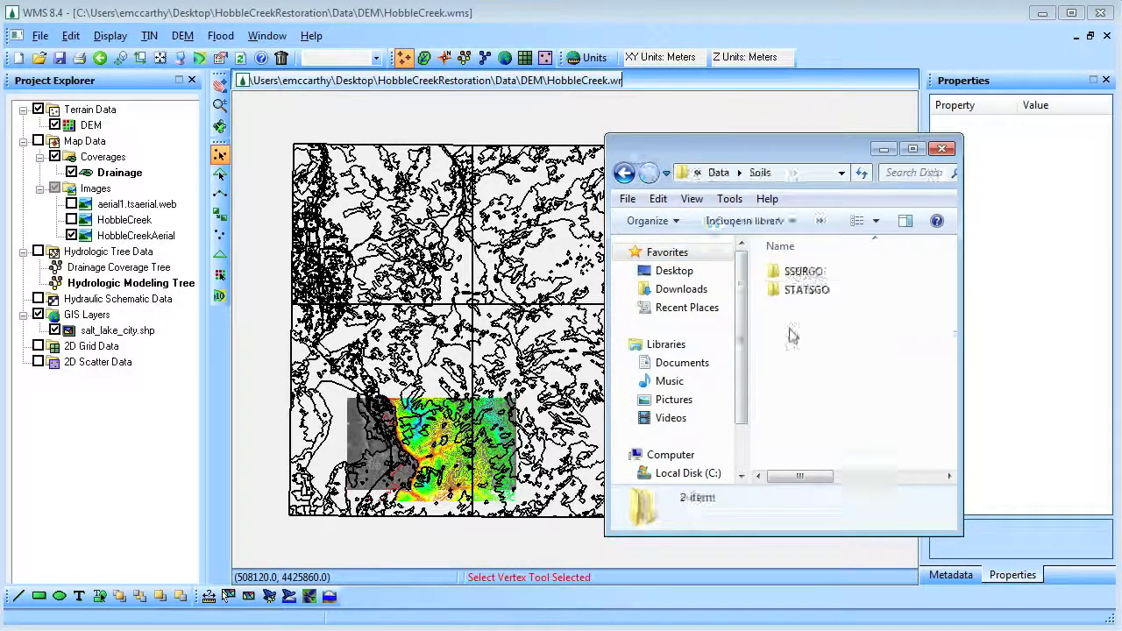
{"action": "double_click", "coordinate": [805, 289]}
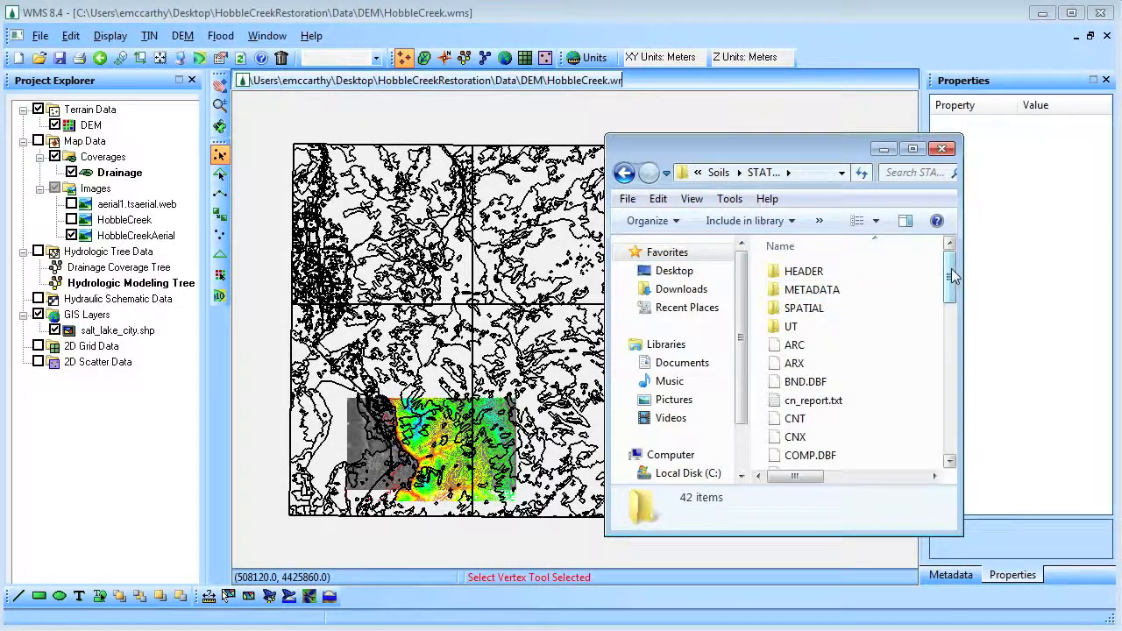
{"action": "scroll", "scroll_direction": "down", "scroll_amount": 3}
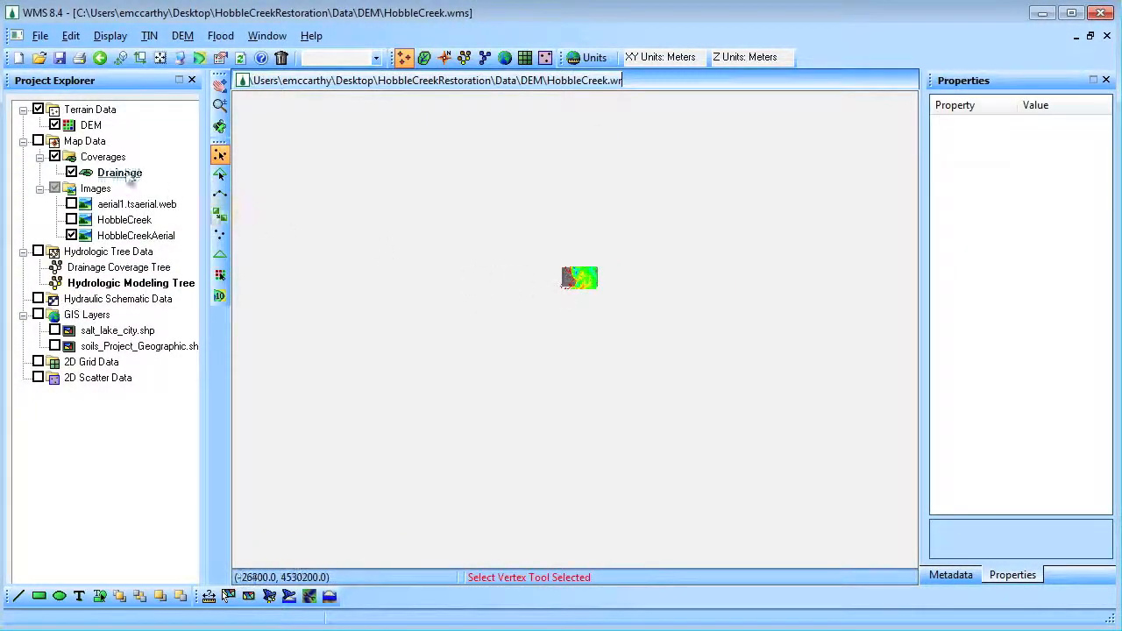
- Zoom to the DEM and compute flow direction/accumulation with TauDEM using MPICH2
{"action": "right_click", "coordinate": [91, 124]}
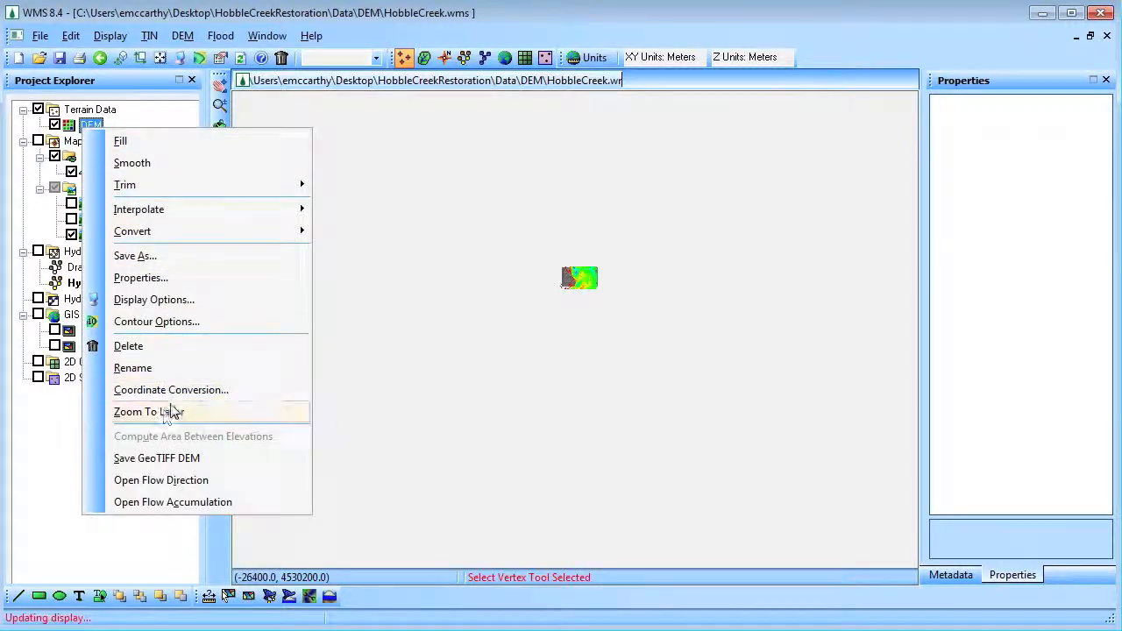
{"action": "left_click", "coordinate": [144, 412]}
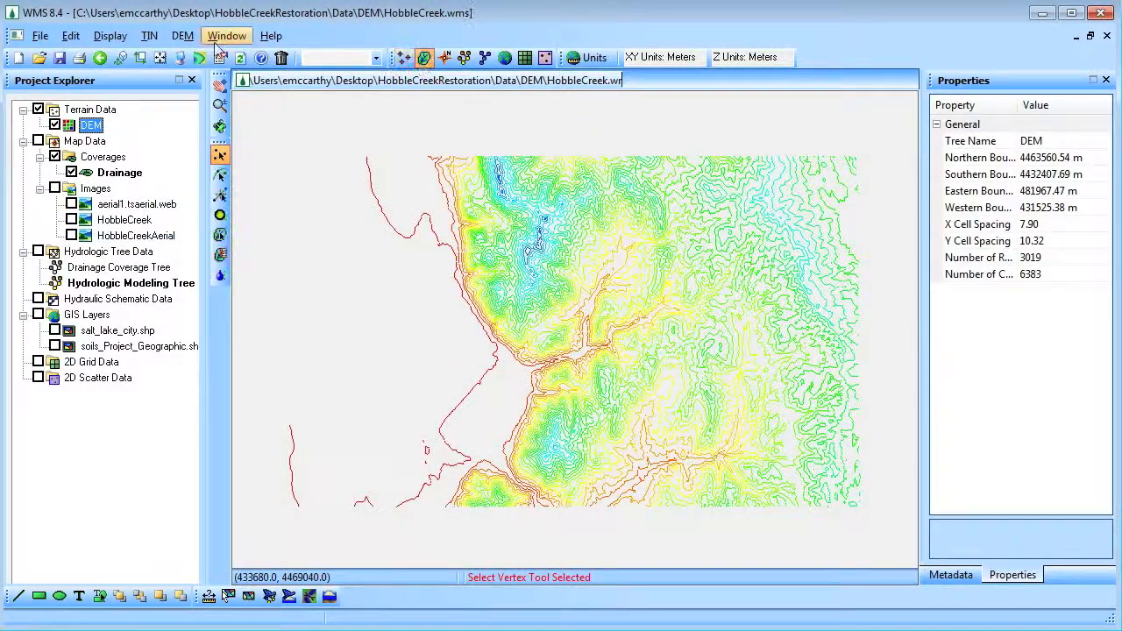
{"action": "left_click", "coordinate": [182, 35]}
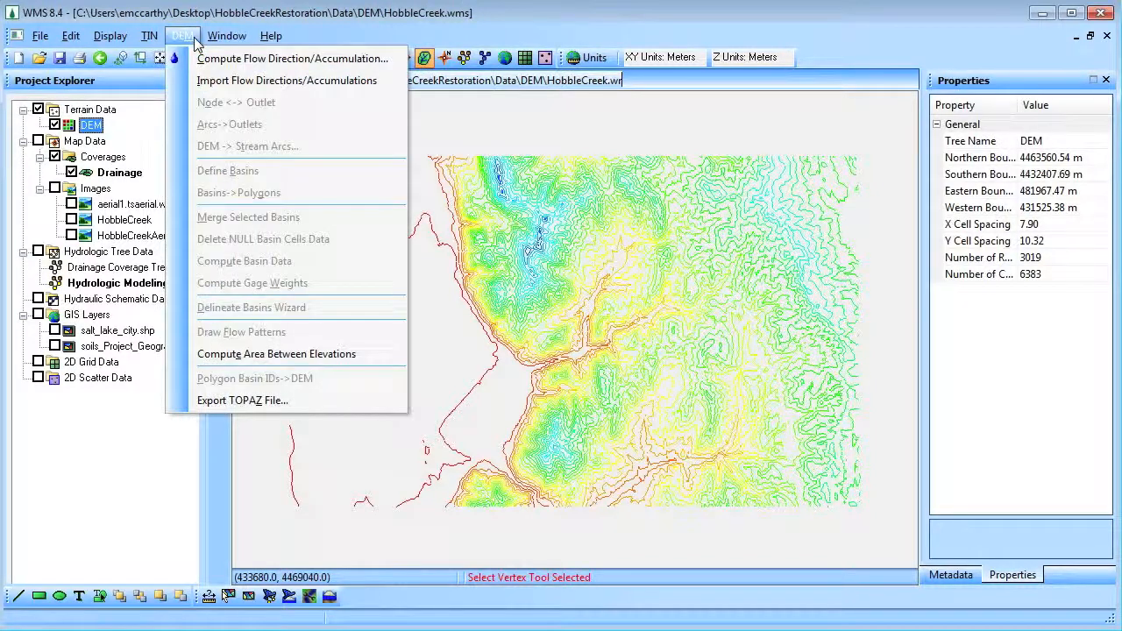
{"action": "left_click", "coordinate": [292, 57]}
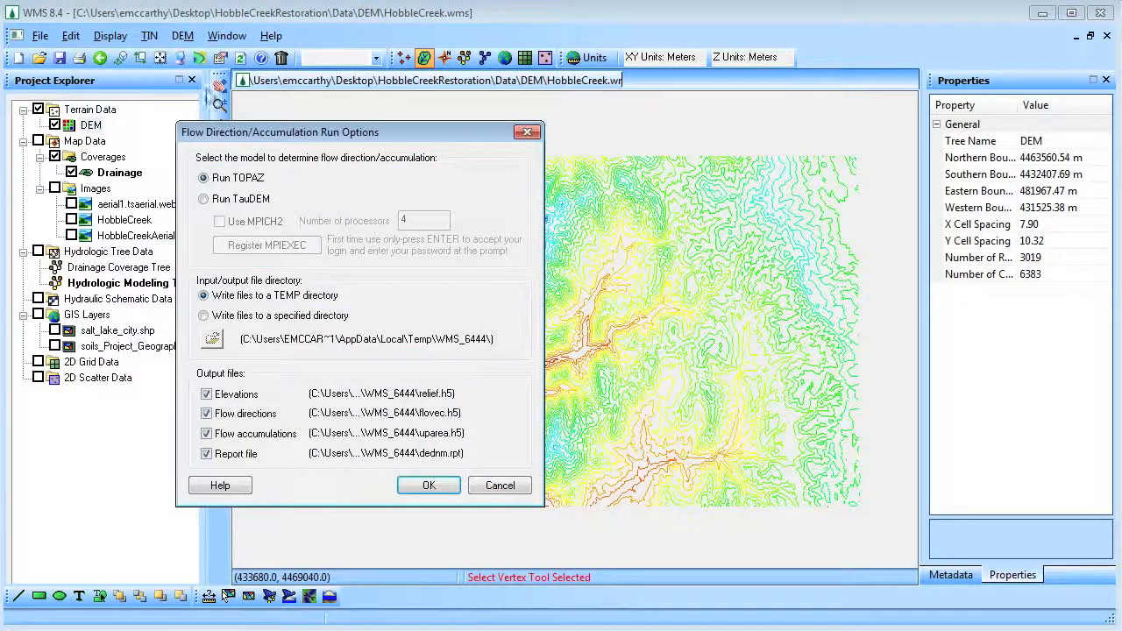
{"action": "left_click", "coordinate": [203, 198]}
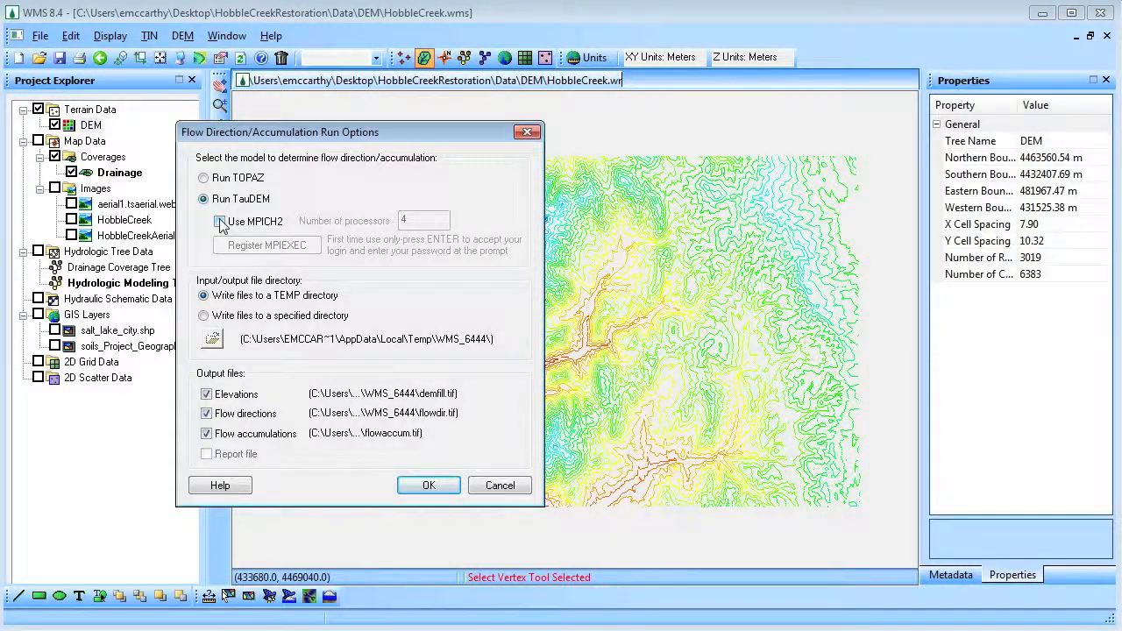
{"action": "left_click", "coordinate": [219, 221]}
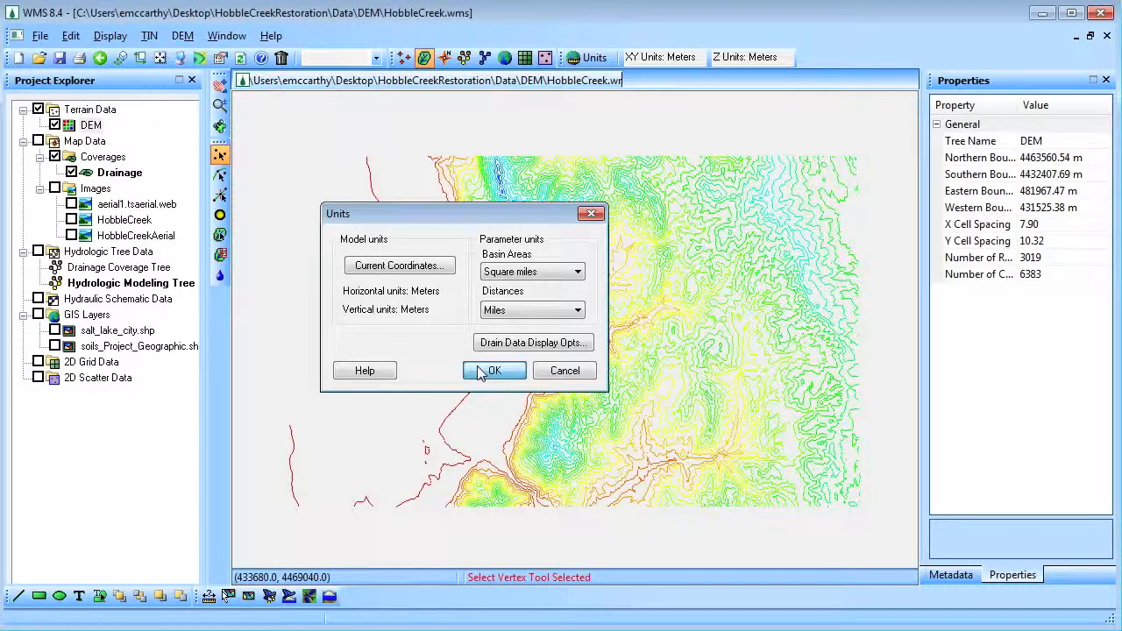
{"action": "left_click", "coordinate": [494, 370]}
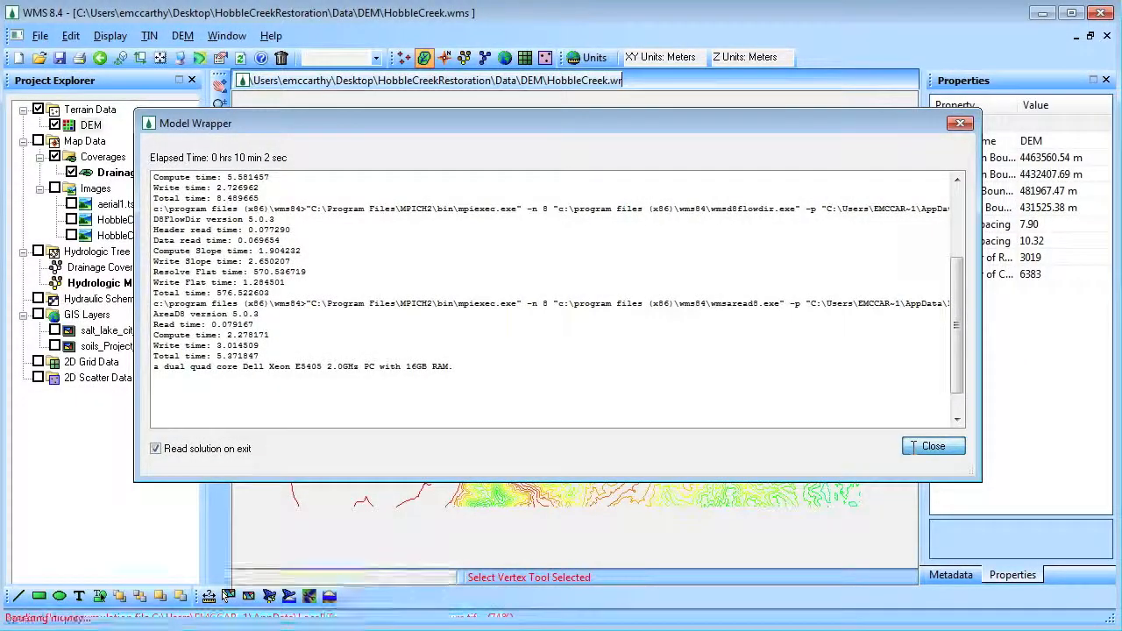
{"action": "left_click", "coordinate": [934, 446]}
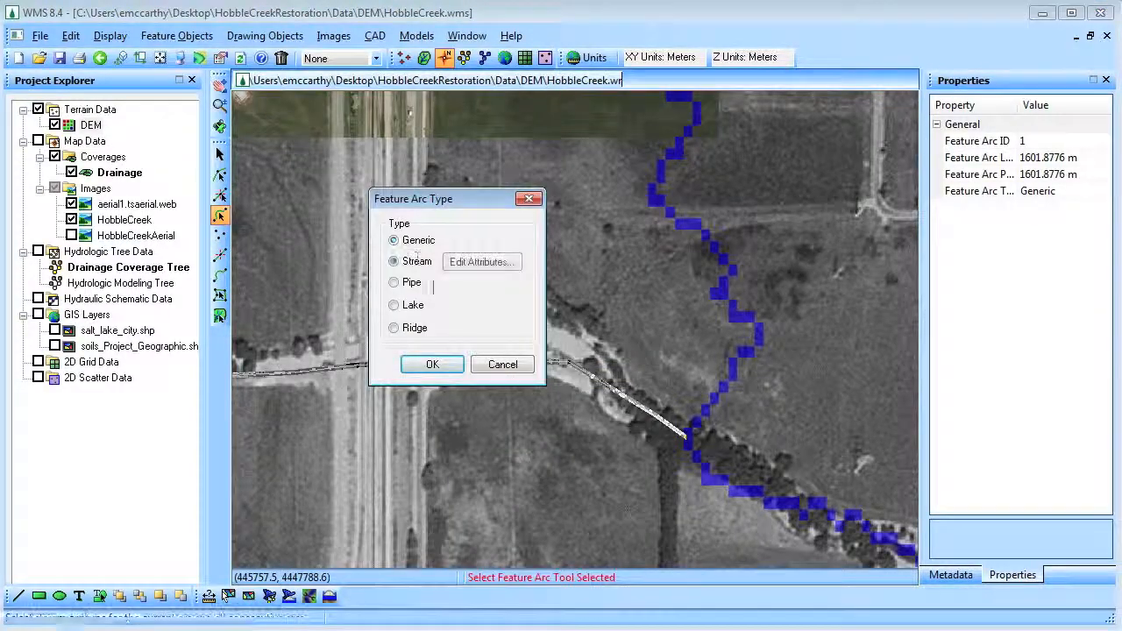
- Set the traced 1,602-m creek arc's feature type to Stream
{"action": "left_click", "coordinate": [432, 364]}
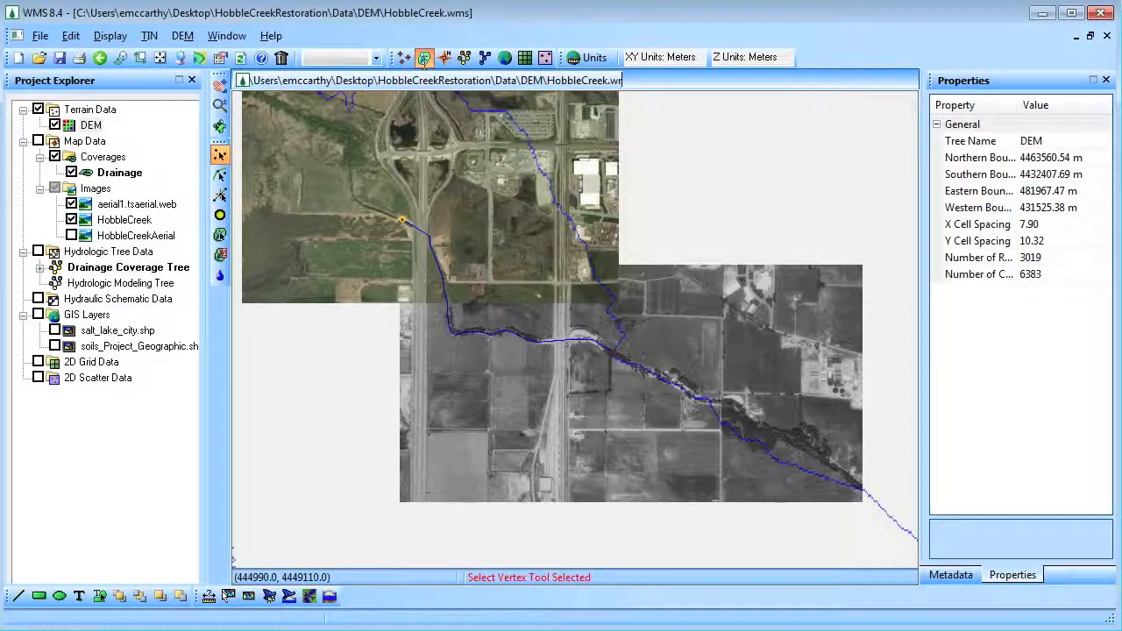
- Choose to define basins from the outlet and hide the aerial images and DEM contours
{"action": "left_click", "coordinate": [182, 35]}
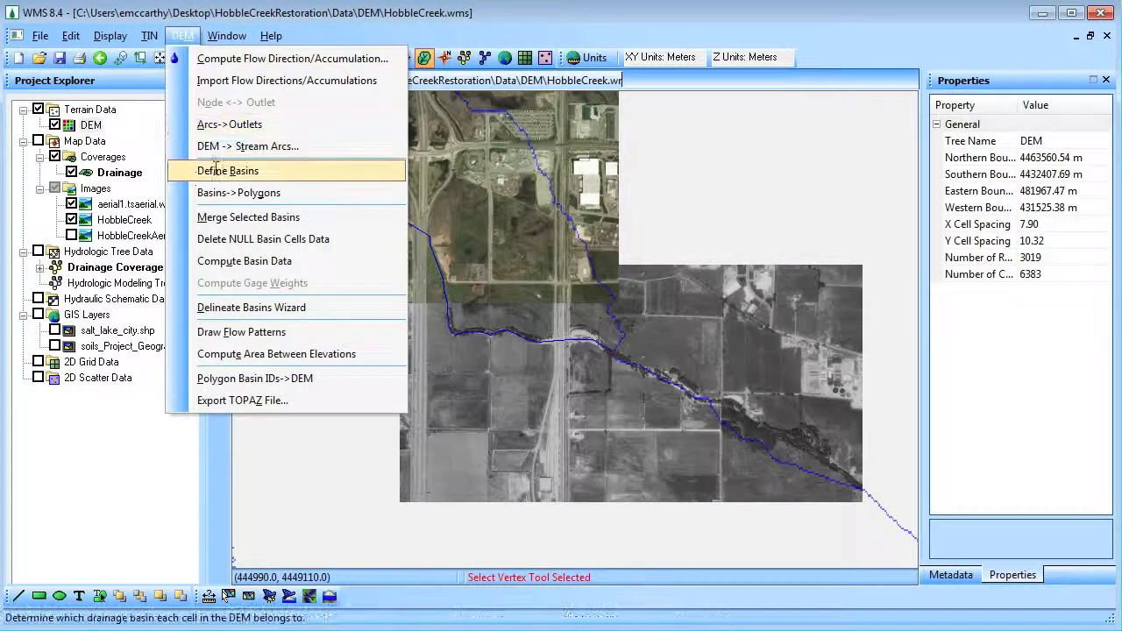
{"action": "left_click", "coordinate": [227, 170]}
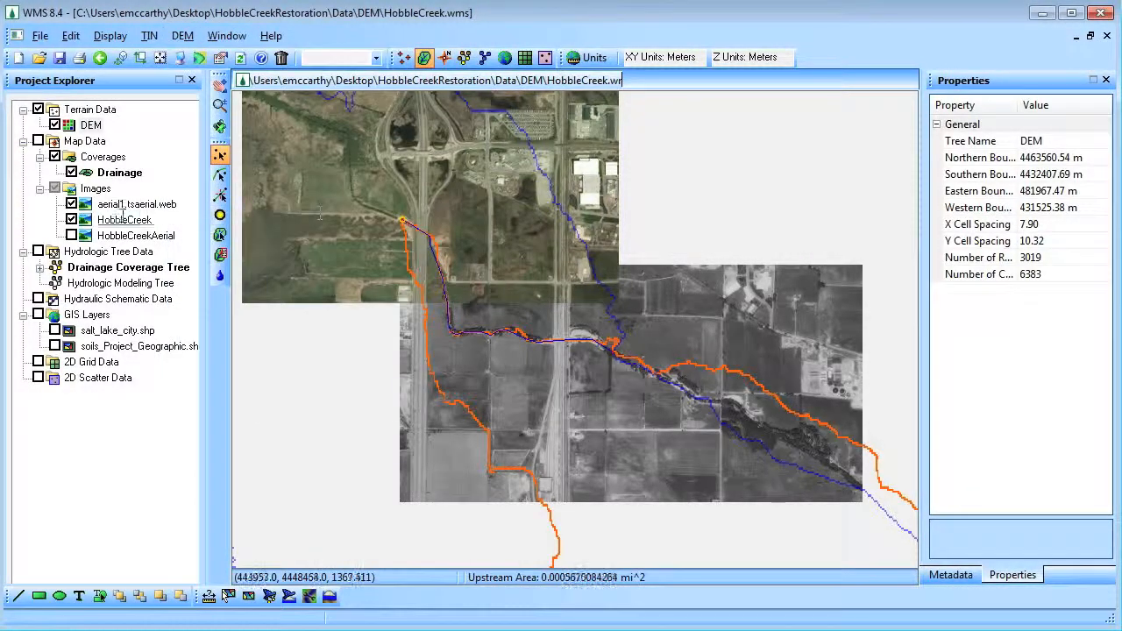
{"action": "left_click", "coordinate": [71, 219]}
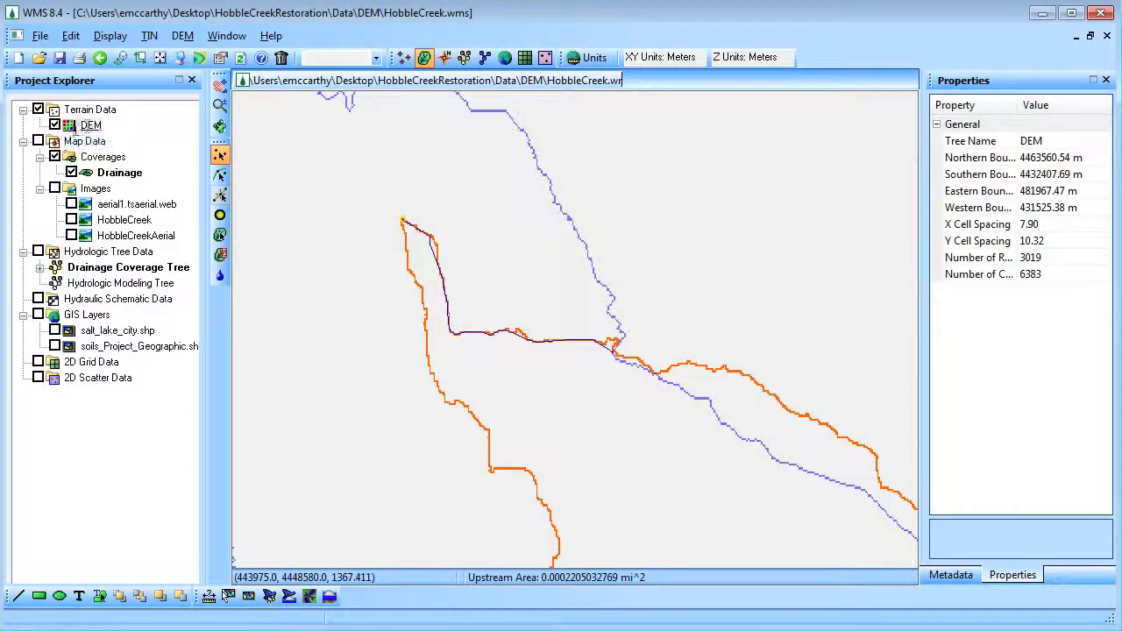
{"action": "right_click", "coordinate": [90, 125]}
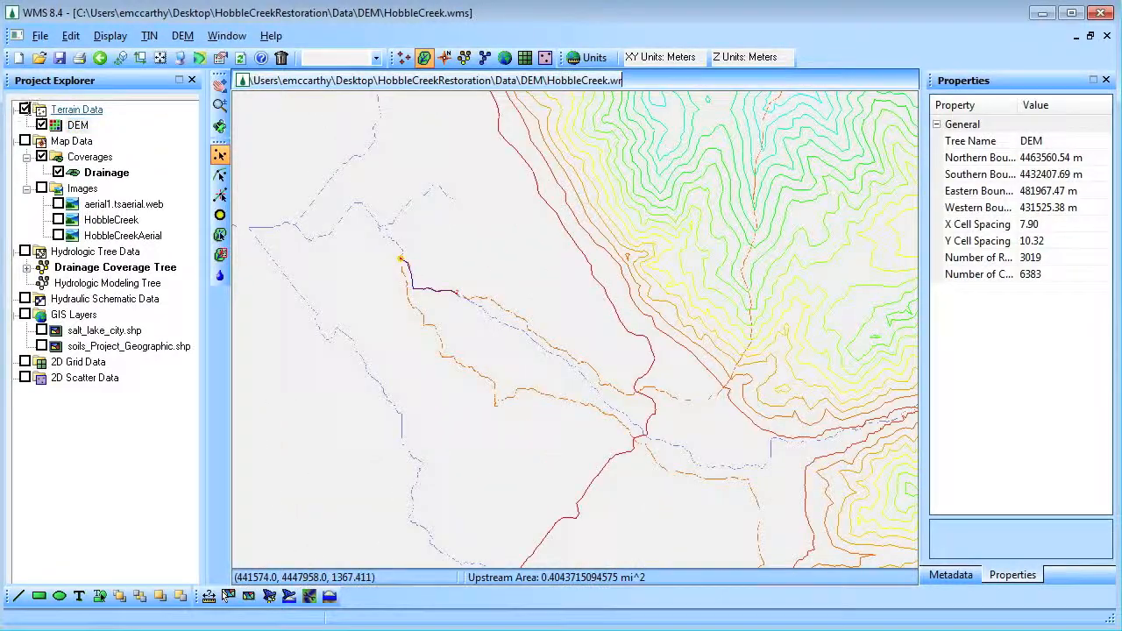
{"action": "left_click", "coordinate": [41, 108]}
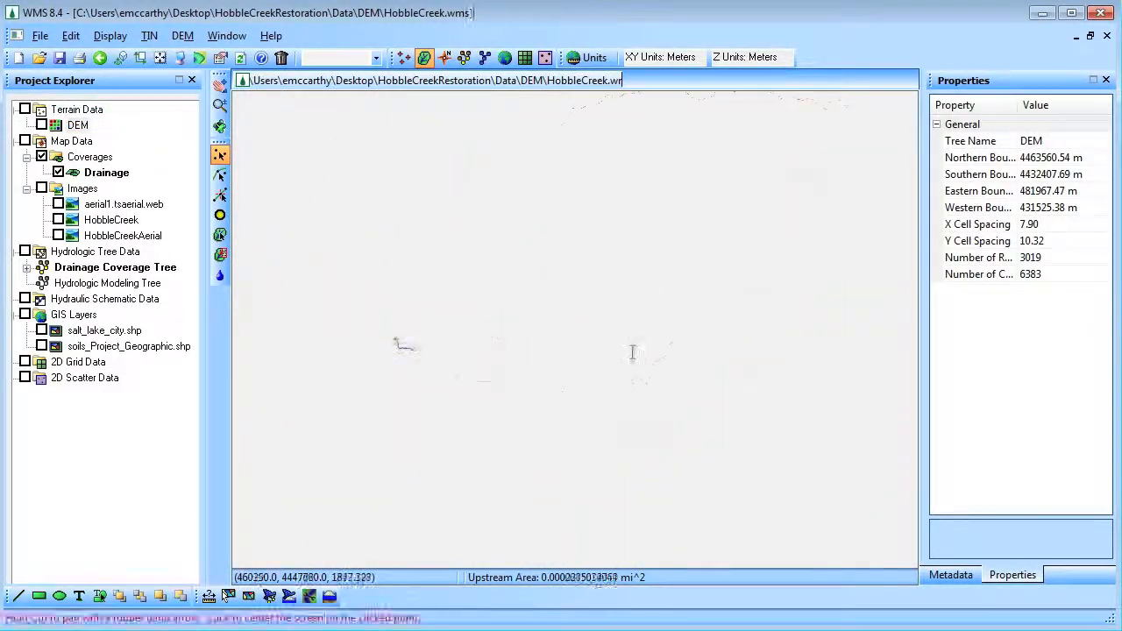
- Delineate the watershed, replacing existing drainage data, and set 6/7–6/9/2010 job control at 15 minutes
{"action": "left_click", "coordinate": [181, 35]}
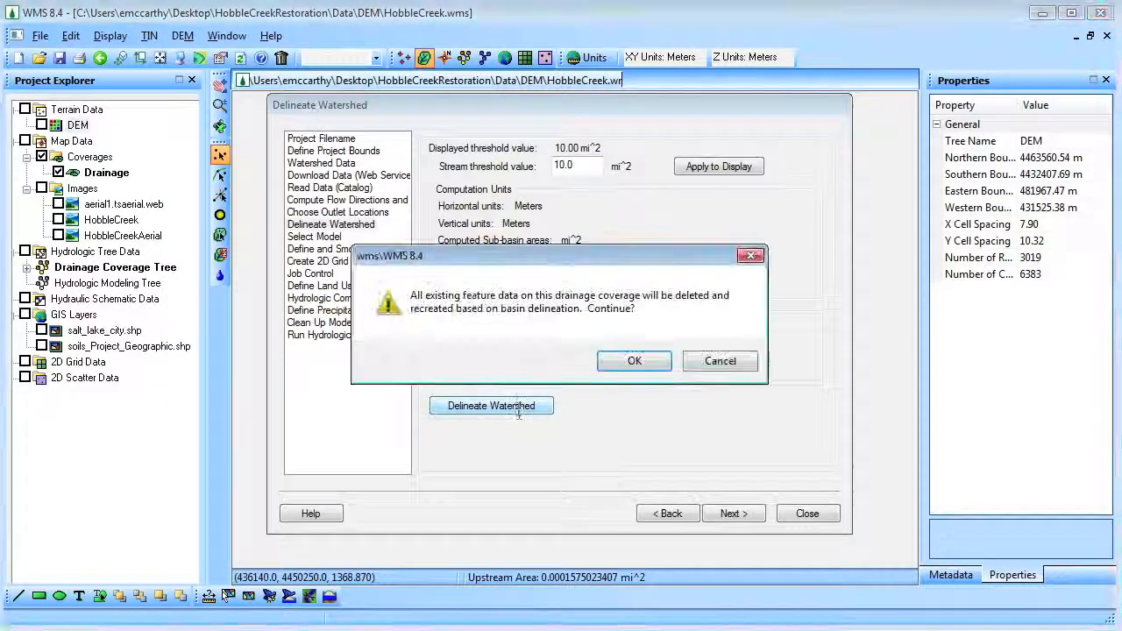
{"action": "left_click", "coordinate": [634, 361]}
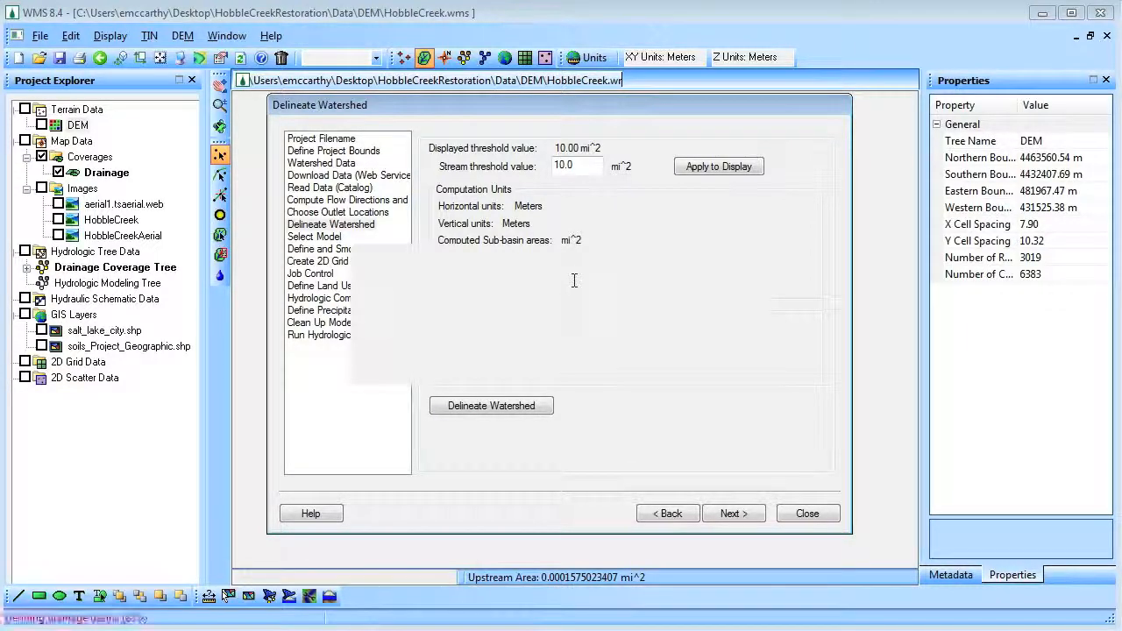
{"action": "left_click", "coordinate": [491, 405]}
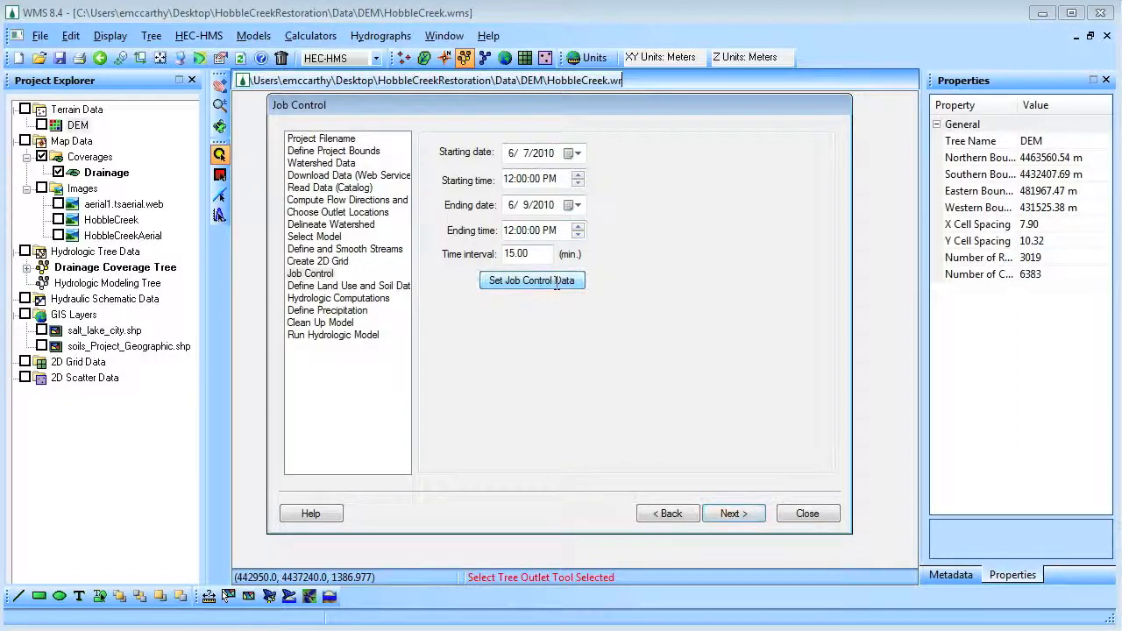
- Build Land Use and Soil Type coverages from the shapefiles through the GIS to Feature Objects Wizard
{"action": "left_click", "coordinate": [734, 513]}
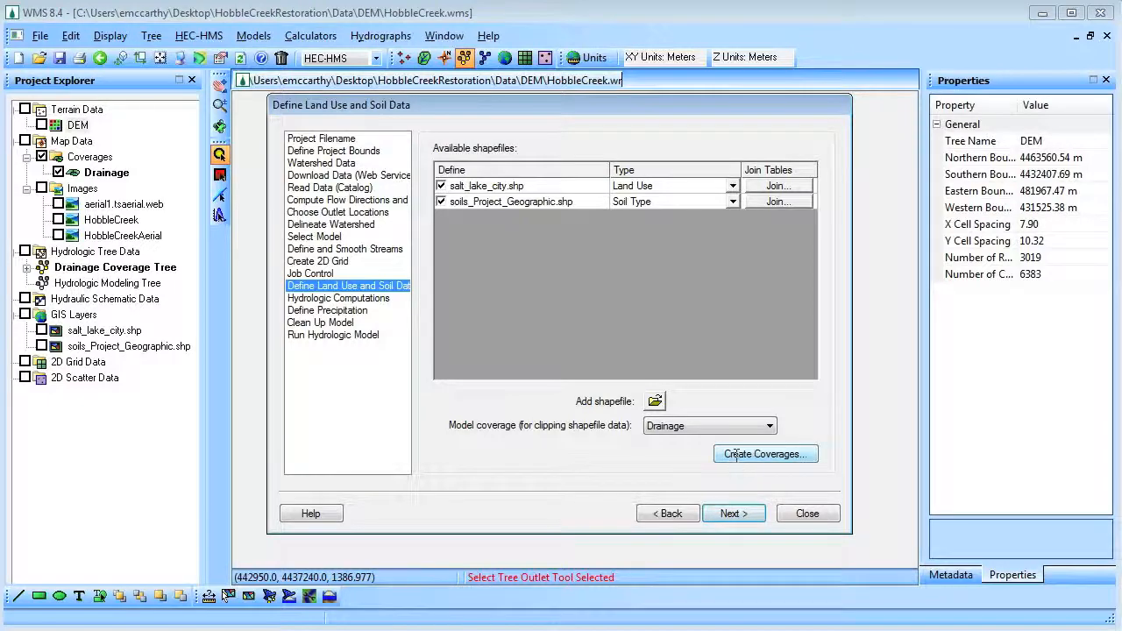
{"action": "left_click", "coordinate": [765, 454]}
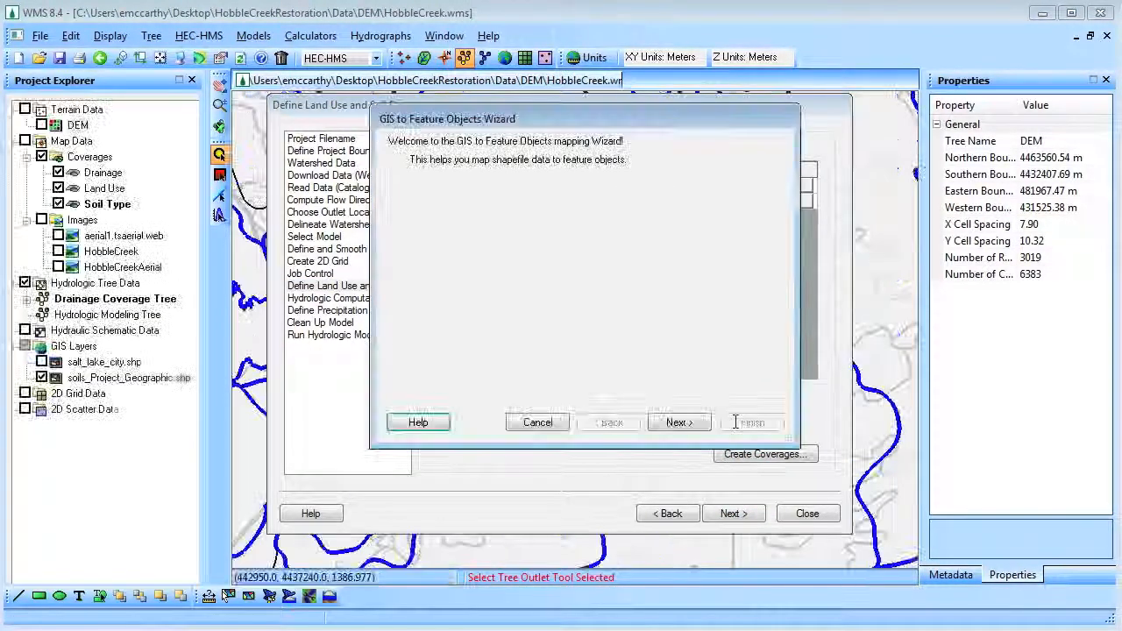
{"action": "left_click", "coordinate": [679, 422]}
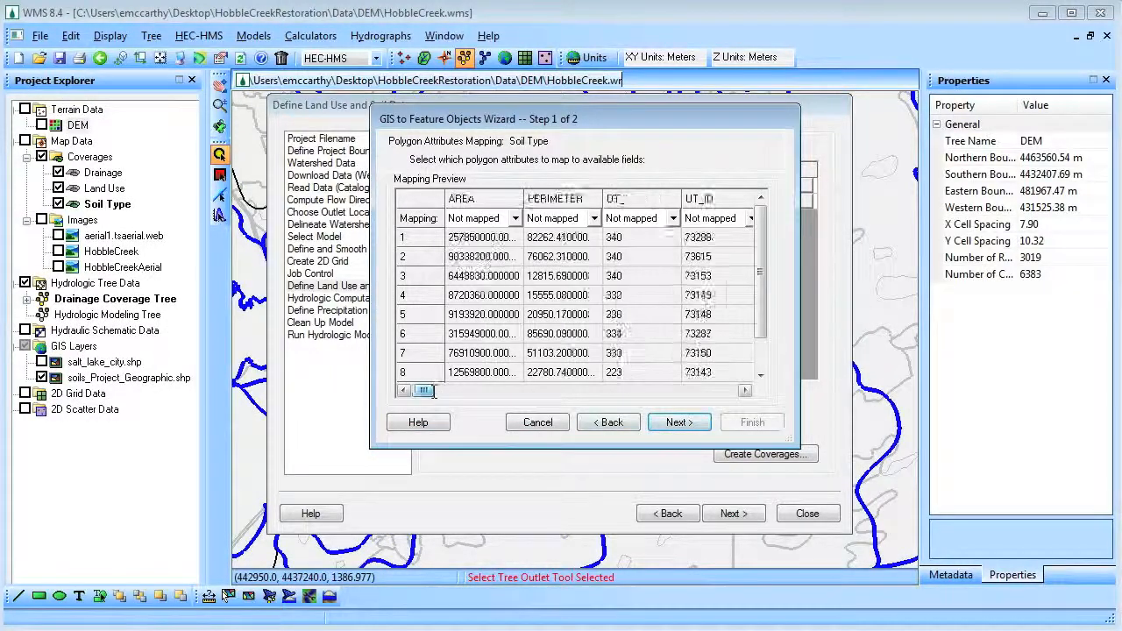
{"action": "left_click_drag", "start_coordinate": [423, 390], "coordinate": [567, 390]}
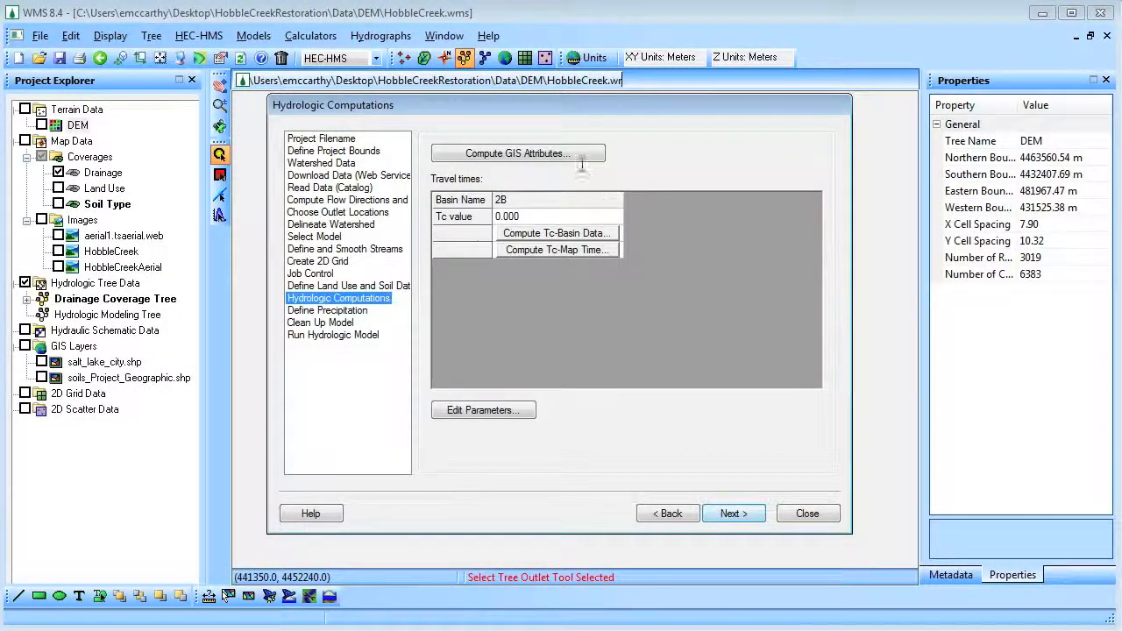
- Compute basin 2B's SCS curve numbers using the imported tip_landuse_lu_codes.tbl table
{"action": "left_click", "coordinate": [519, 152]}
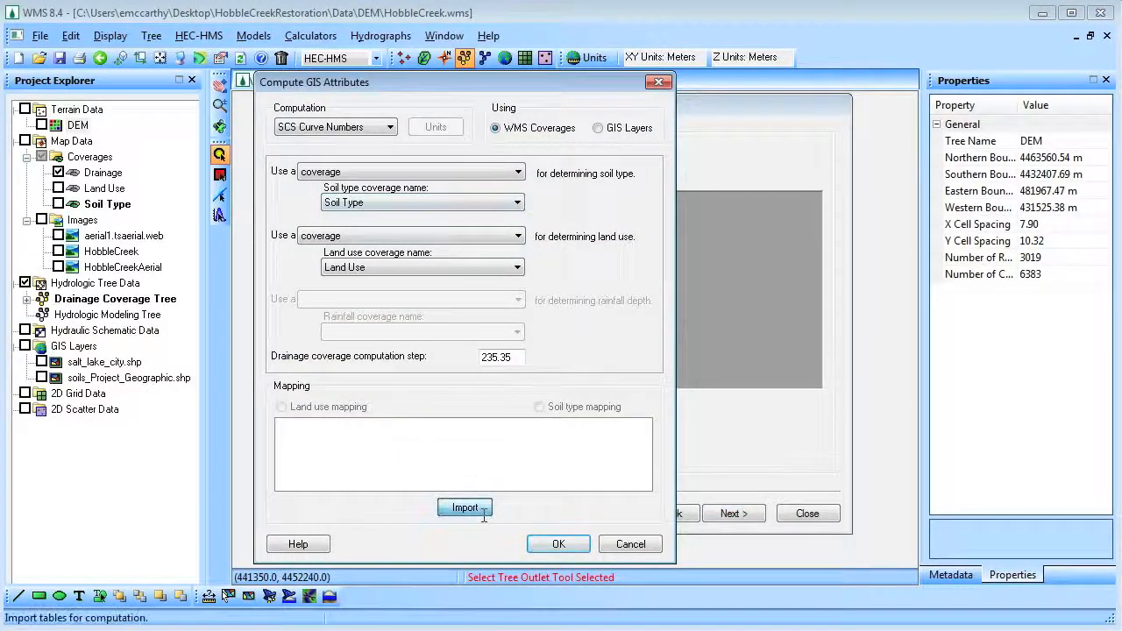
{"action": "left_click", "coordinate": [463, 508]}
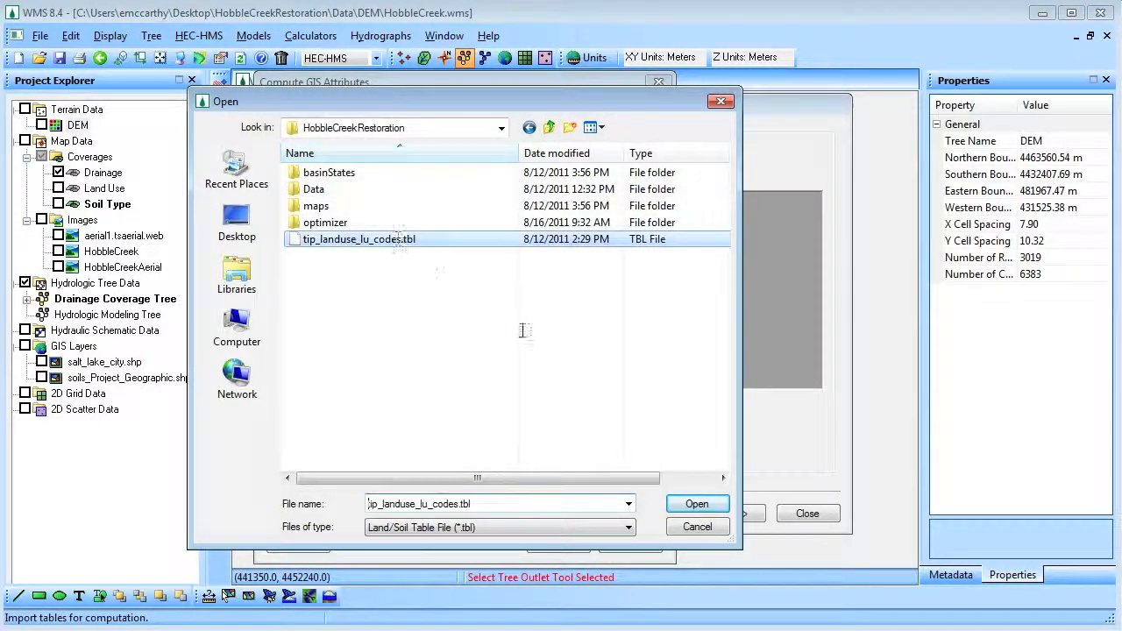
{"action": "left_click", "coordinate": [697, 504]}
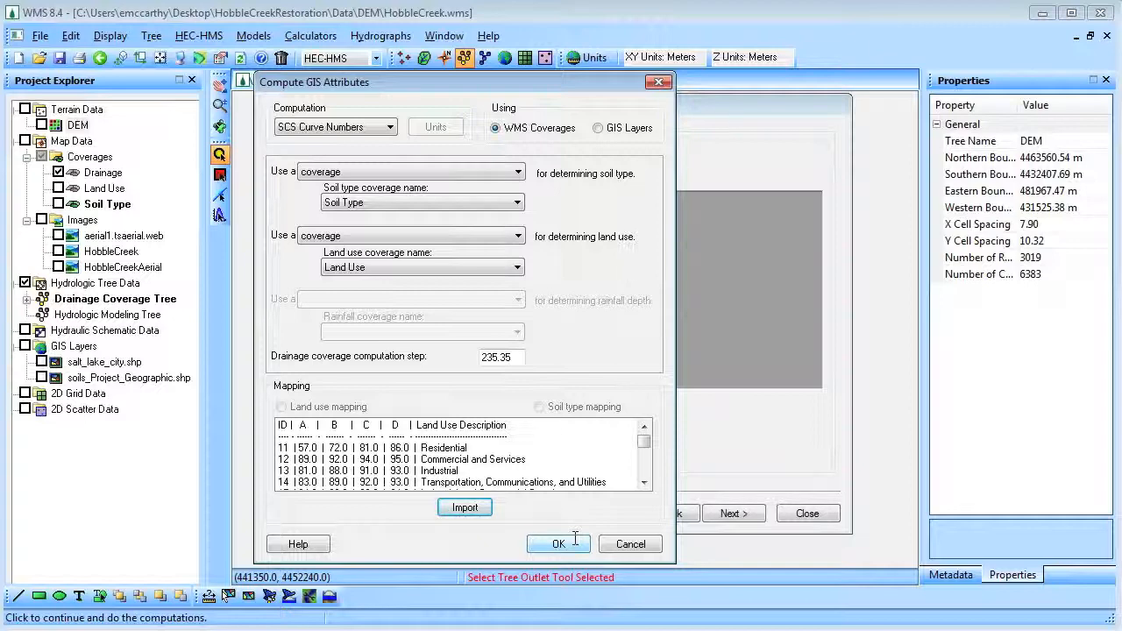
{"action": "left_click", "coordinate": [559, 543]}
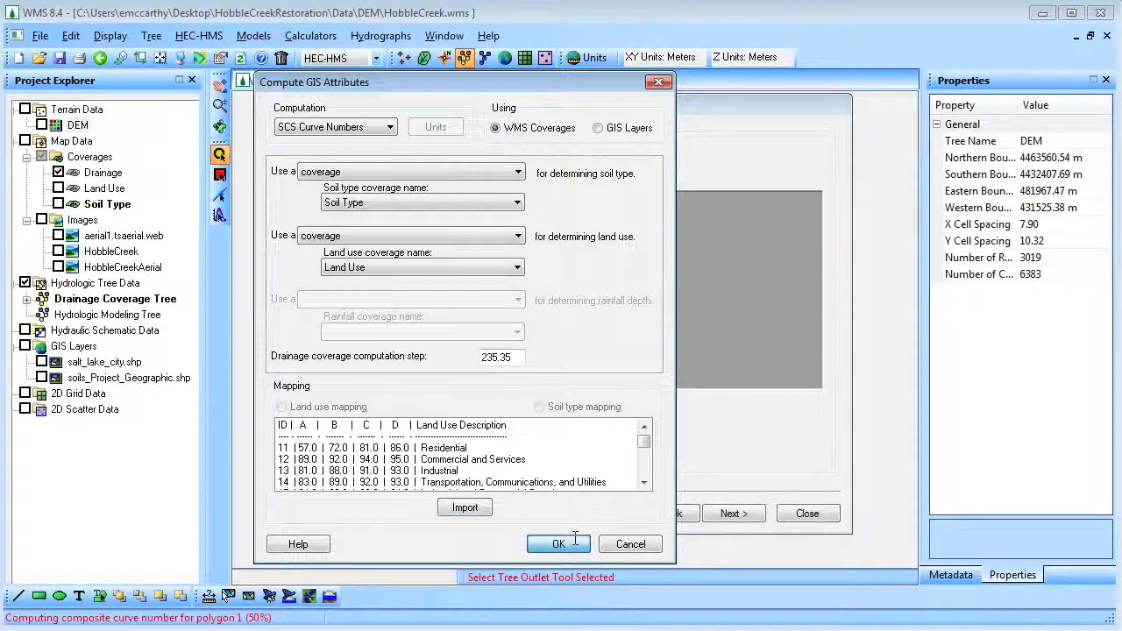
{"action": "left_click", "coordinate": [558, 543]}
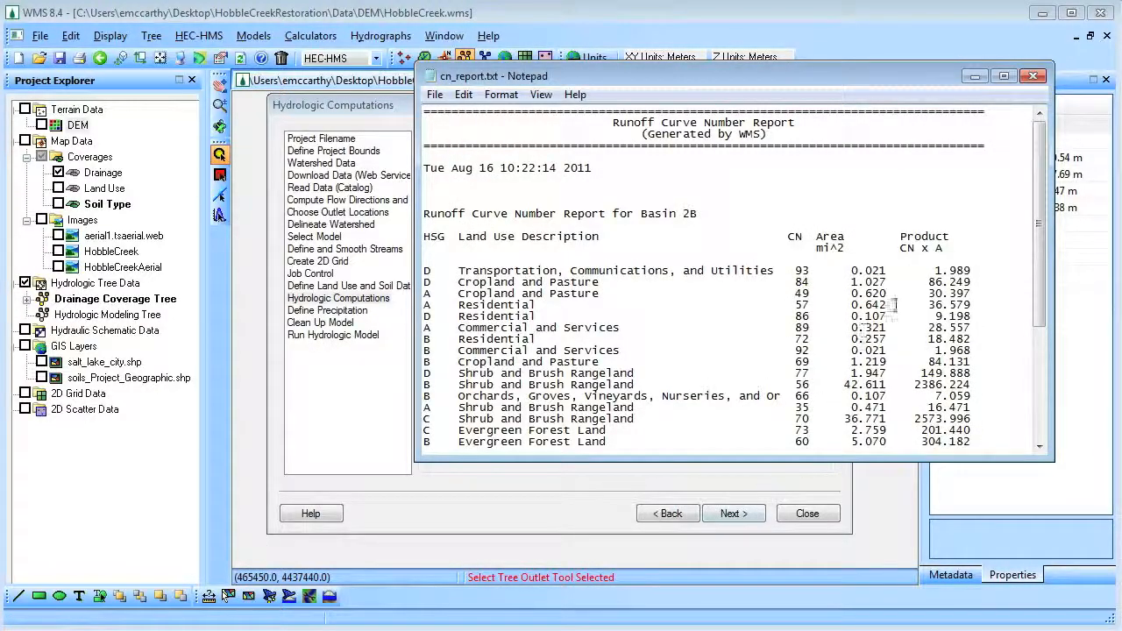
- Scroll cn_report.txt down to the 65.4876 weighted curve number and close Notepad
{"action": "scroll", "scroll_direction": "down", "scroll_amount": 3}
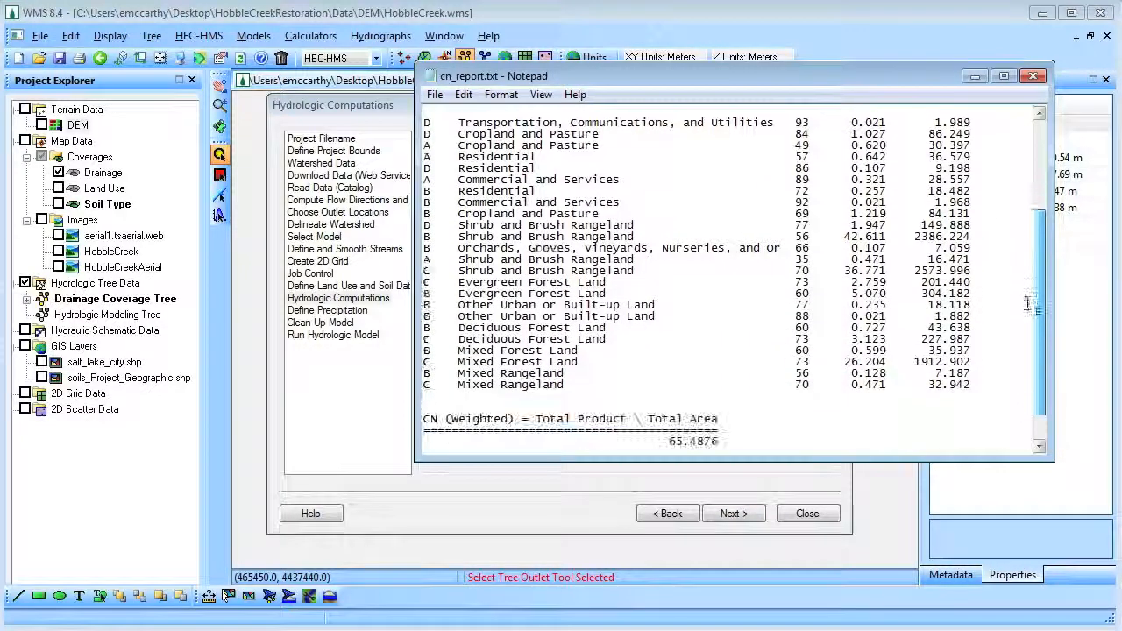
{"action": "scroll", "scroll_direction": "down", "scroll_amount": 3}
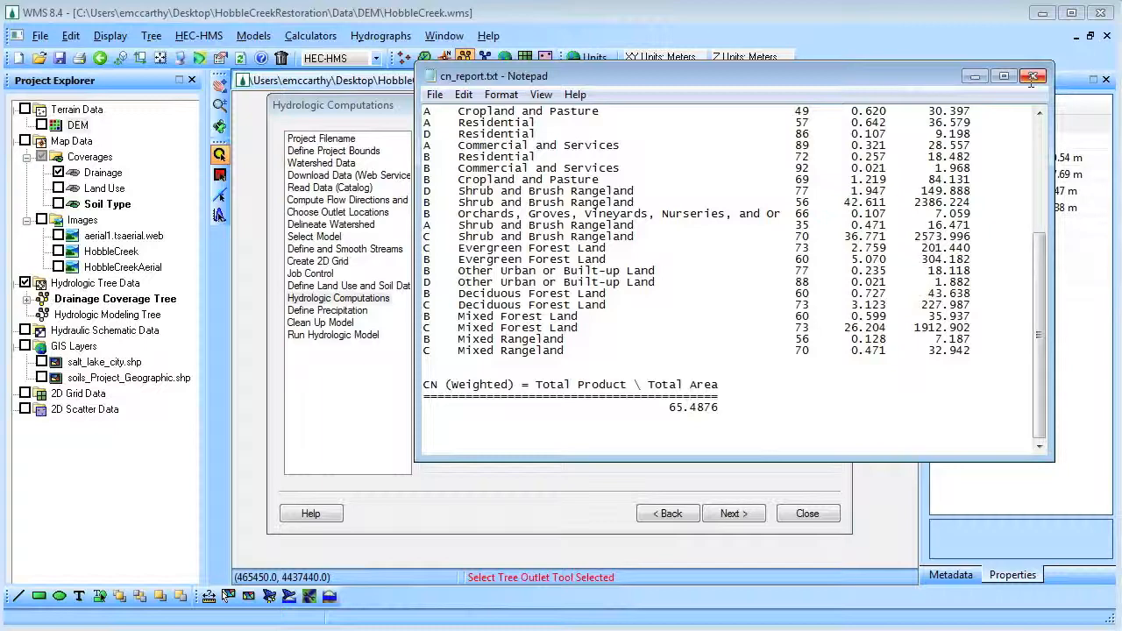
{"action": "left_click", "coordinate": [1029, 79]}
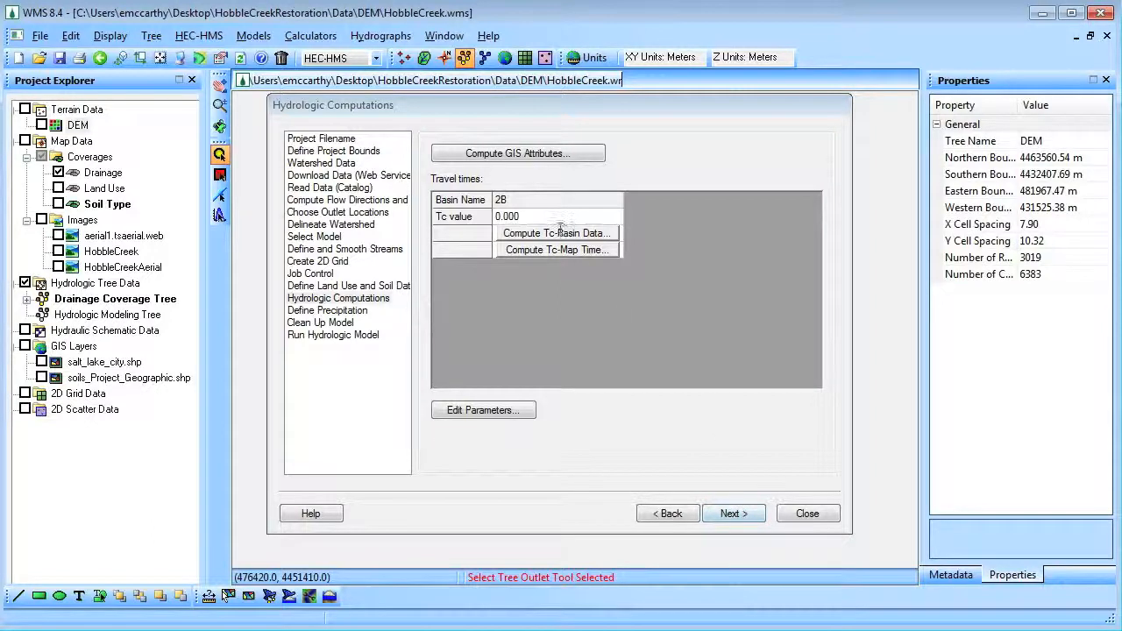
- Run the Basin Time Computation with the SCS Method, accepting the 3.83-hour lag time
{"action": "left_click", "coordinate": [557, 232]}
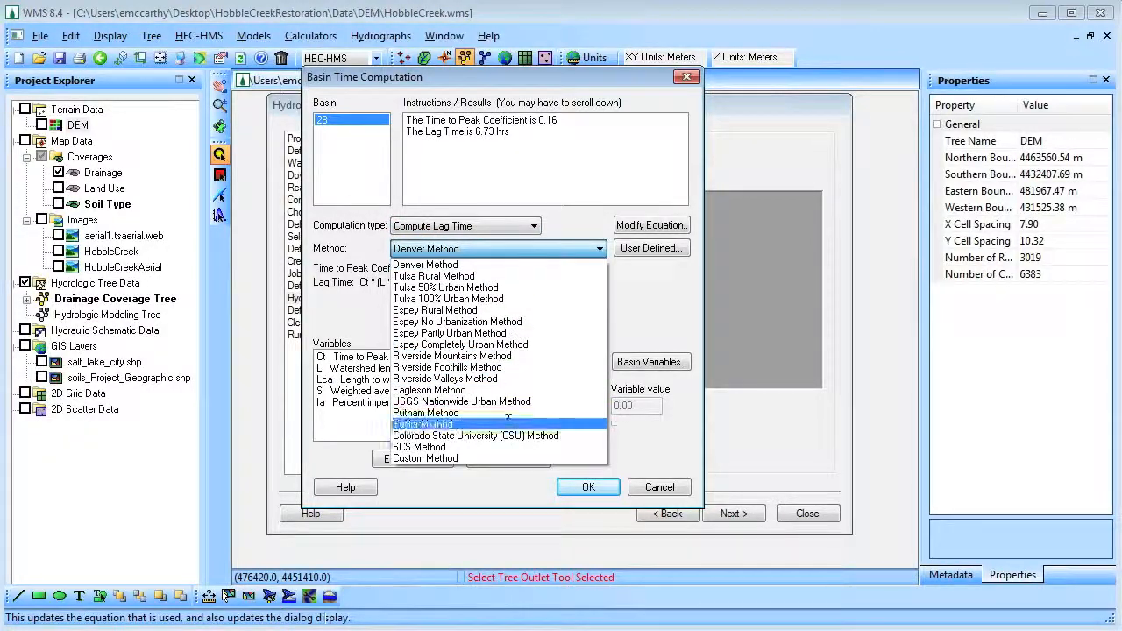
{"action": "left_click", "coordinate": [424, 446]}
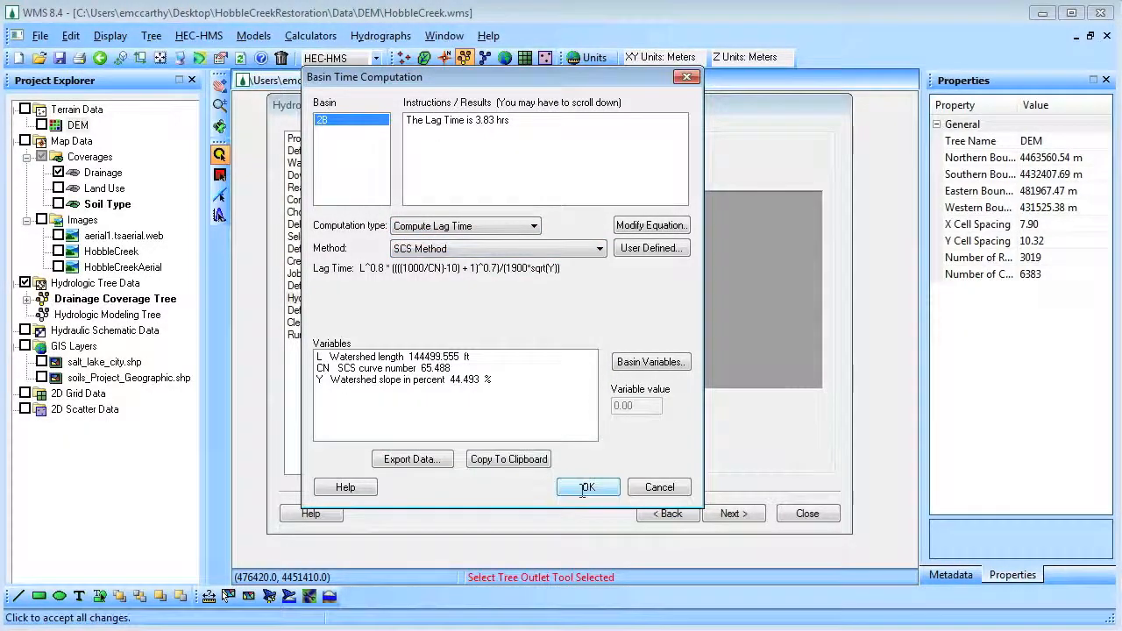
{"action": "left_click", "coordinate": [587, 486]}
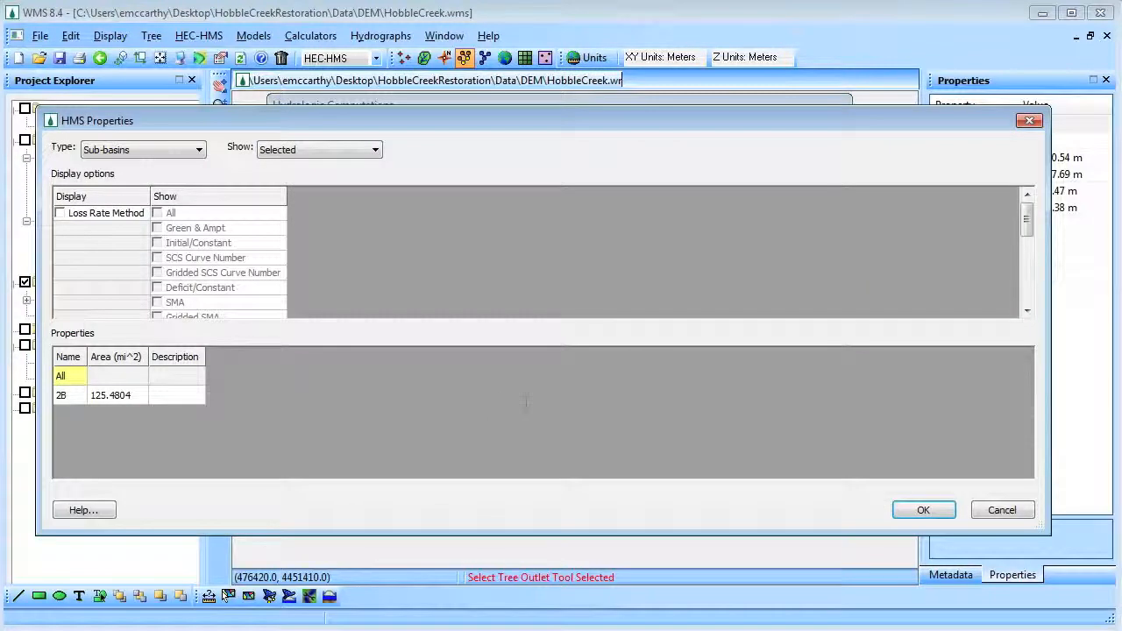
- Show basin 2B's SCS loss and transform properties and enter 4 percent impervious
{"action": "left_click", "coordinate": [105, 213]}
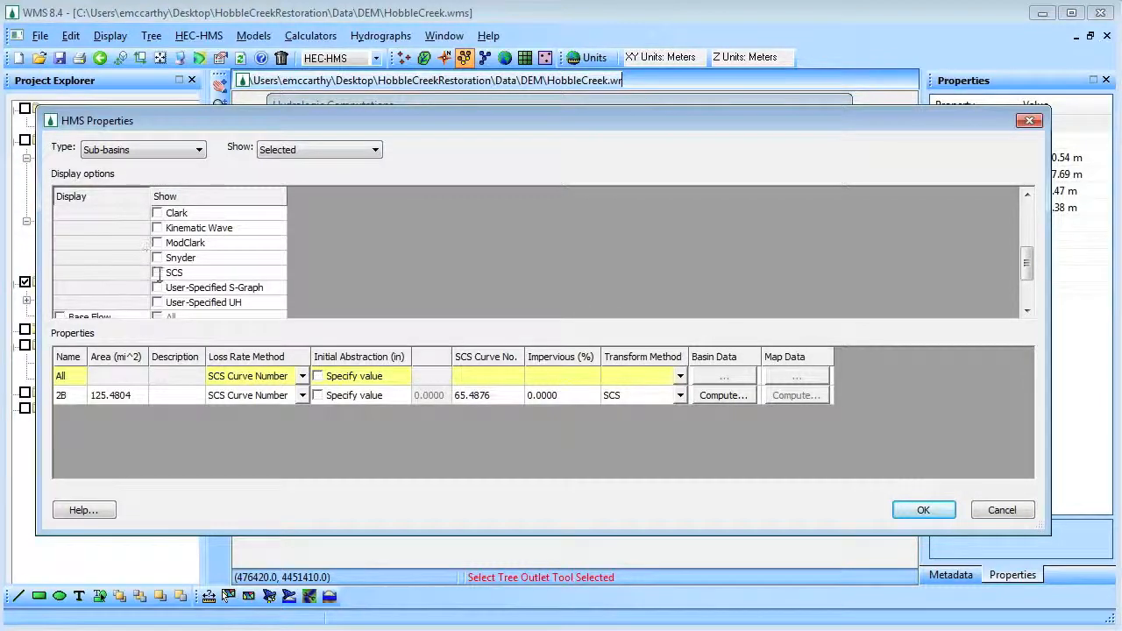
{"action": "left_click", "coordinate": [156, 272]}
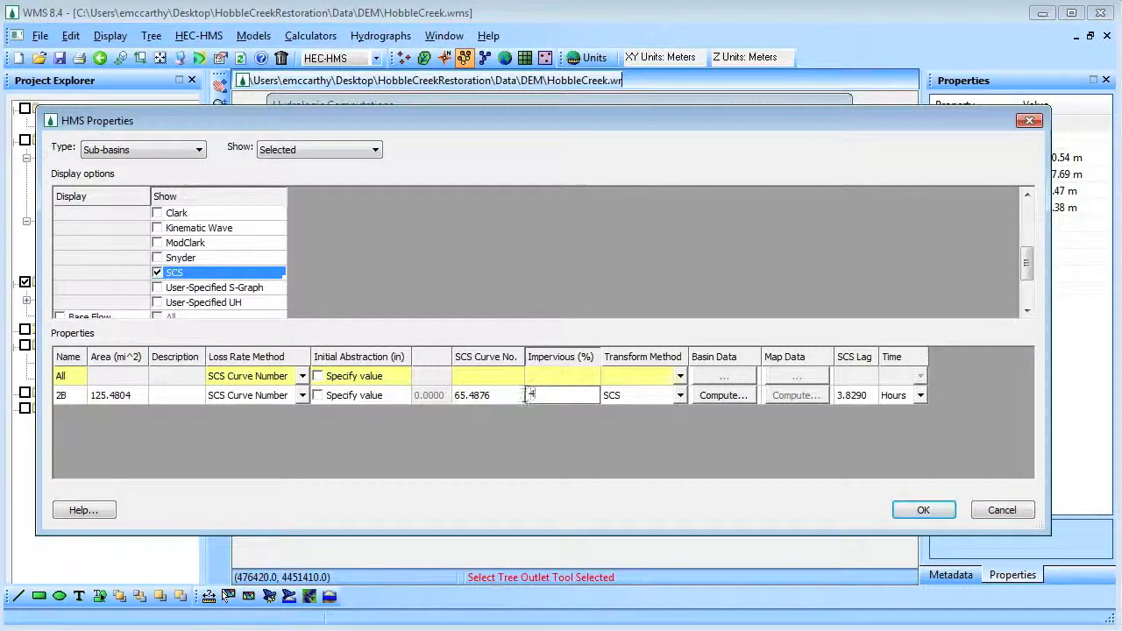
{"action": "type", "text": "4"}
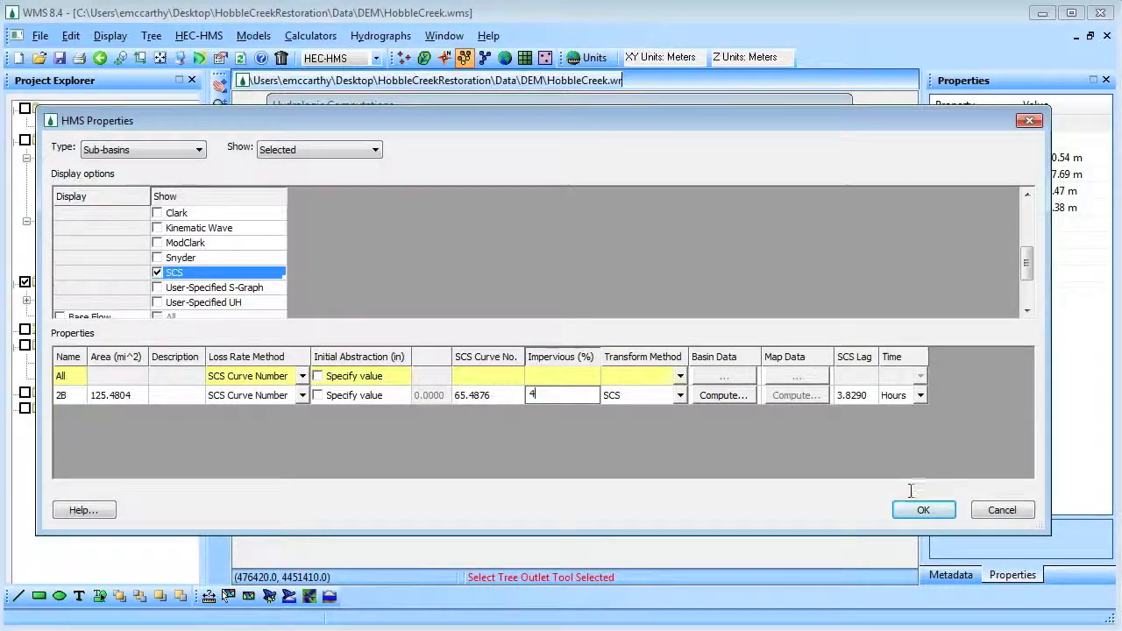
{"action": "left_click", "coordinate": [923, 509]}
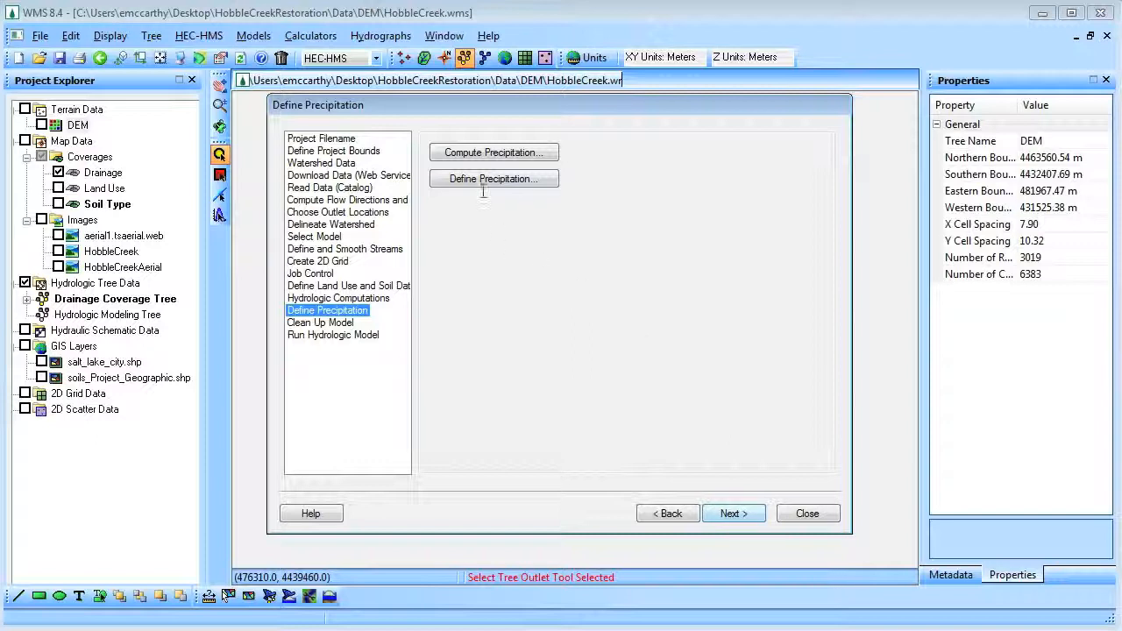
- Assign basin 2B a user hyetograph storm with a 1.50-inch total precipitation depth
{"action": "left_click", "coordinate": [493, 179]}
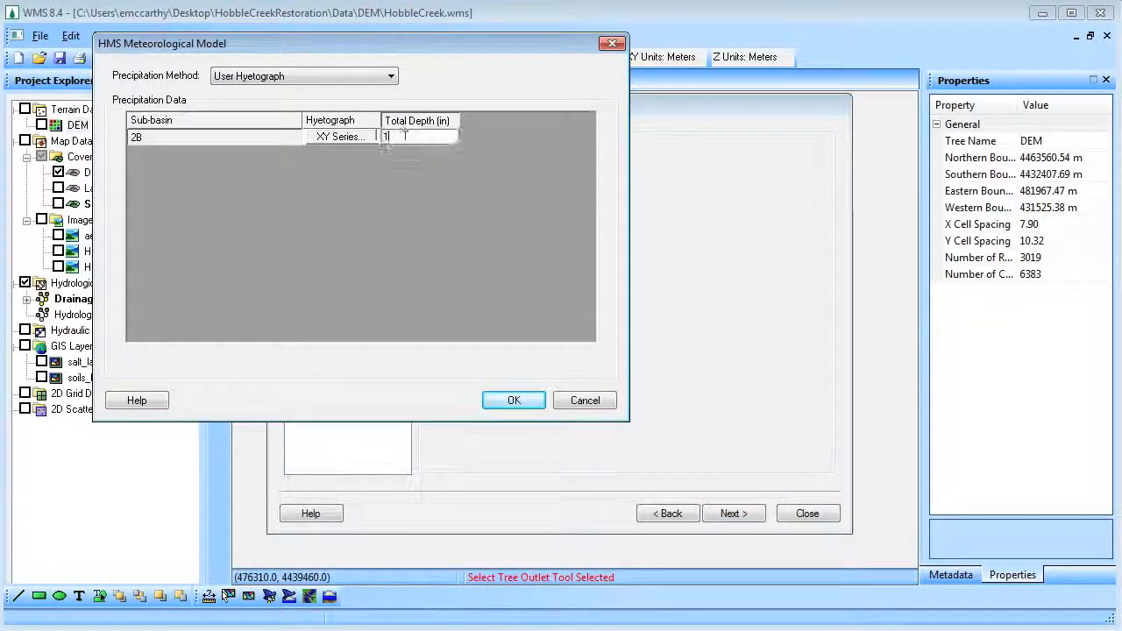
{"action": "left_click", "coordinate": [340, 135]}
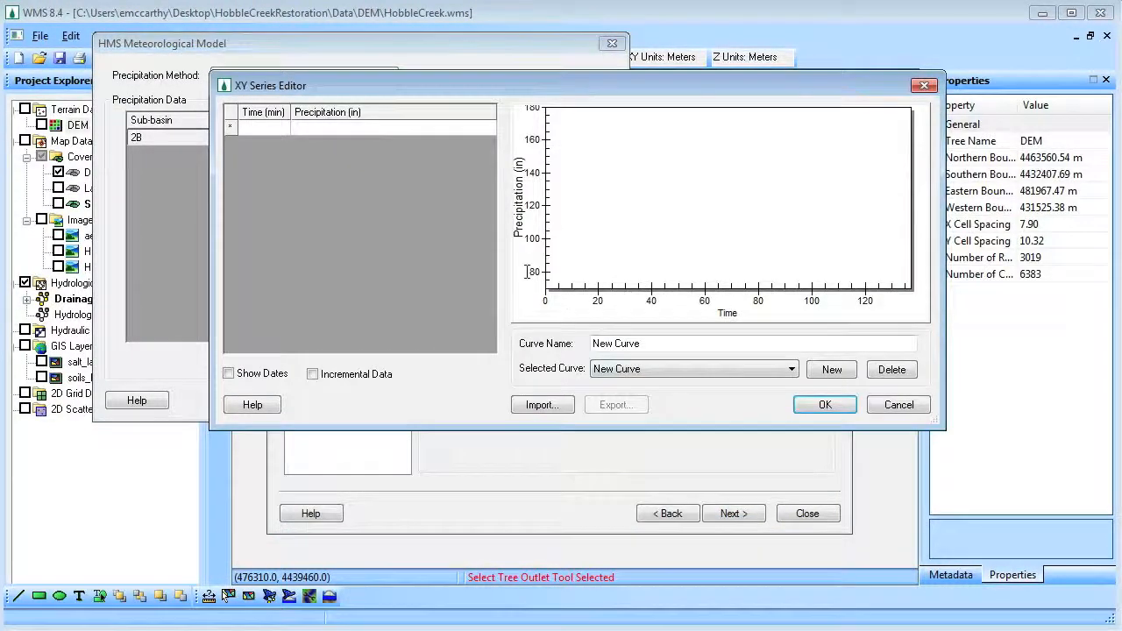
{"action": "left_click", "coordinate": [791, 368]}
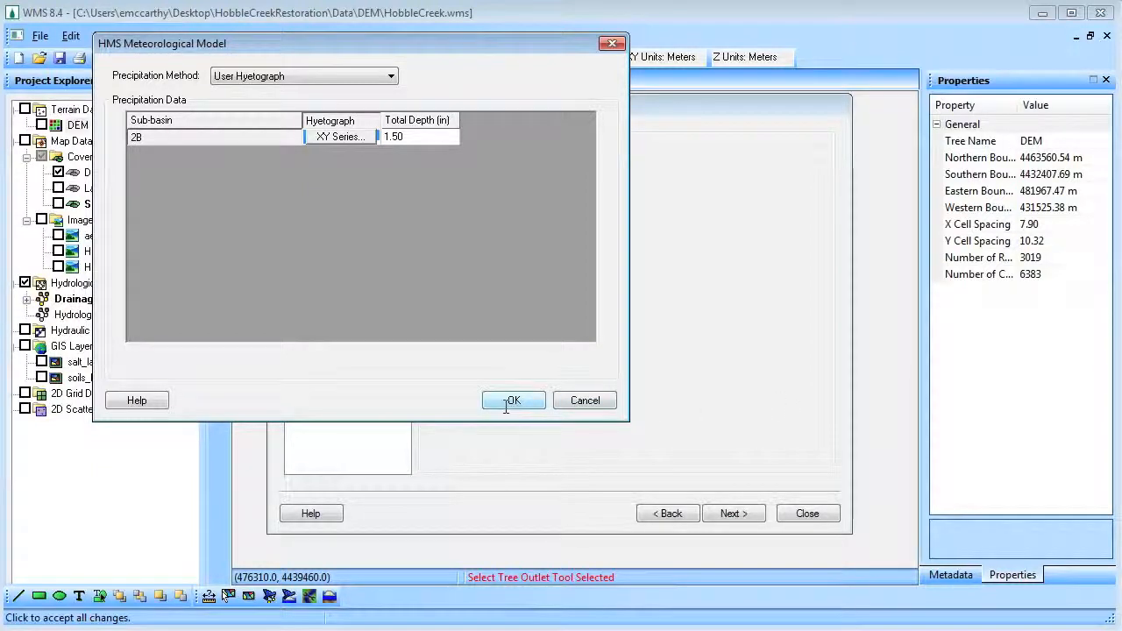
{"action": "left_click", "coordinate": [514, 399]}
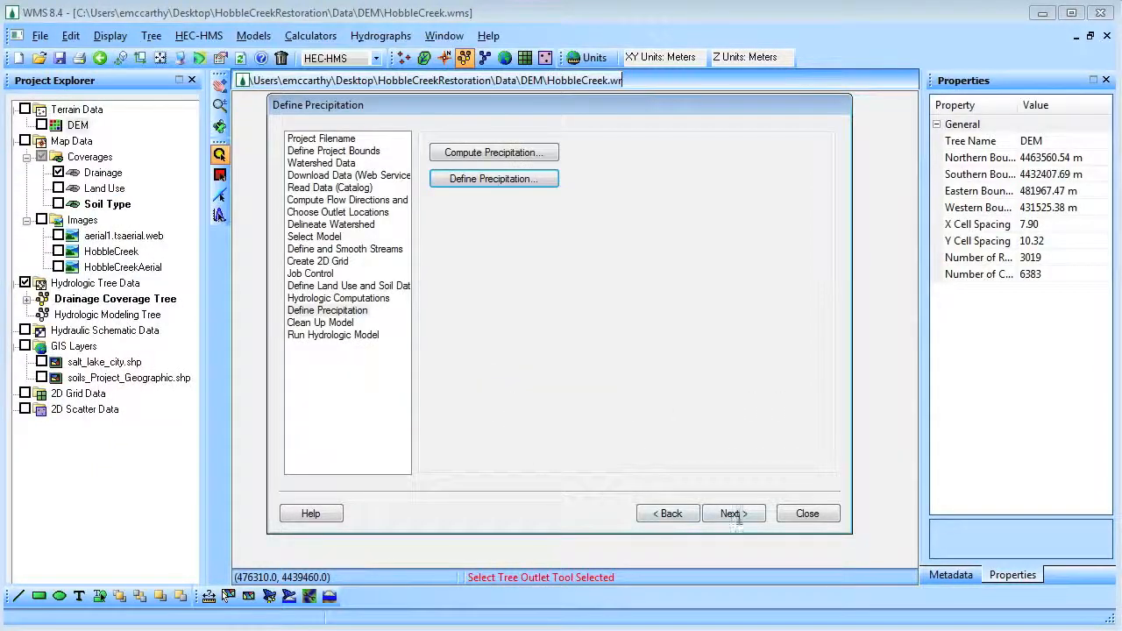
- Run model clean-up with cubic-spline vertex redistribution, dismiss the error-free model check, and close
{"action": "left_click", "coordinate": [734, 513]}
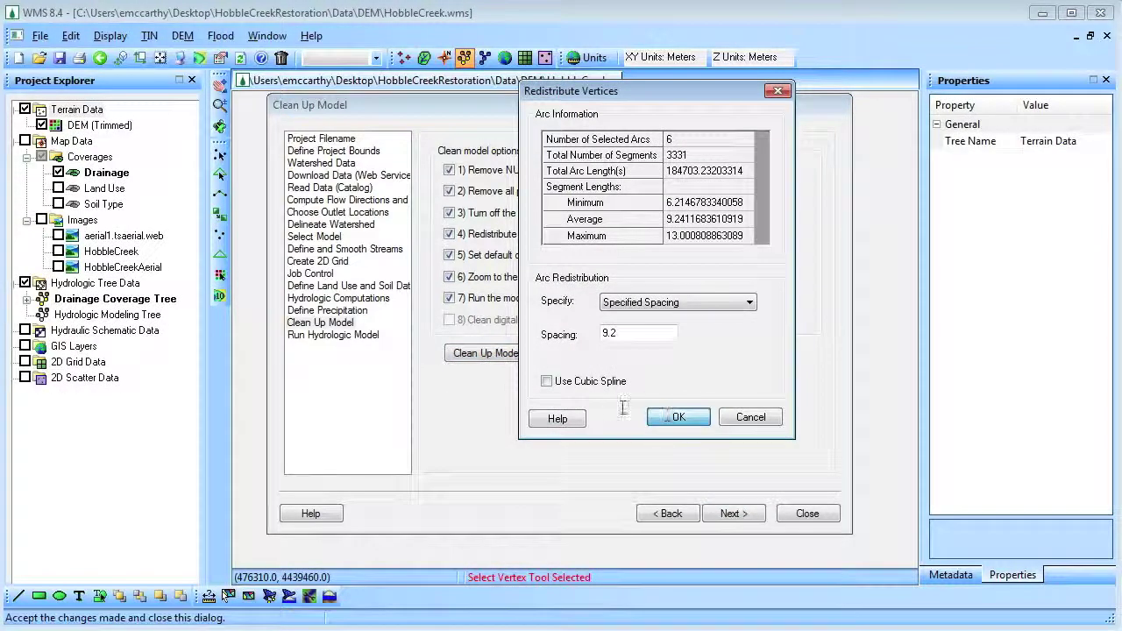
{"action": "left_click", "coordinate": [546, 382]}
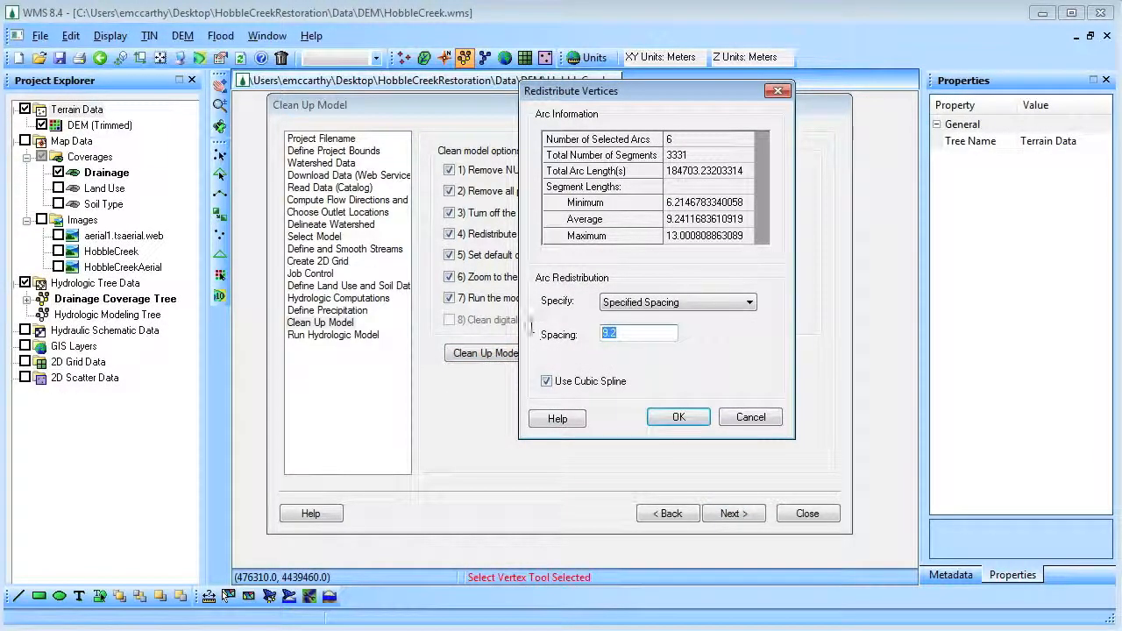
{"action": "left_click", "coordinate": [678, 417]}
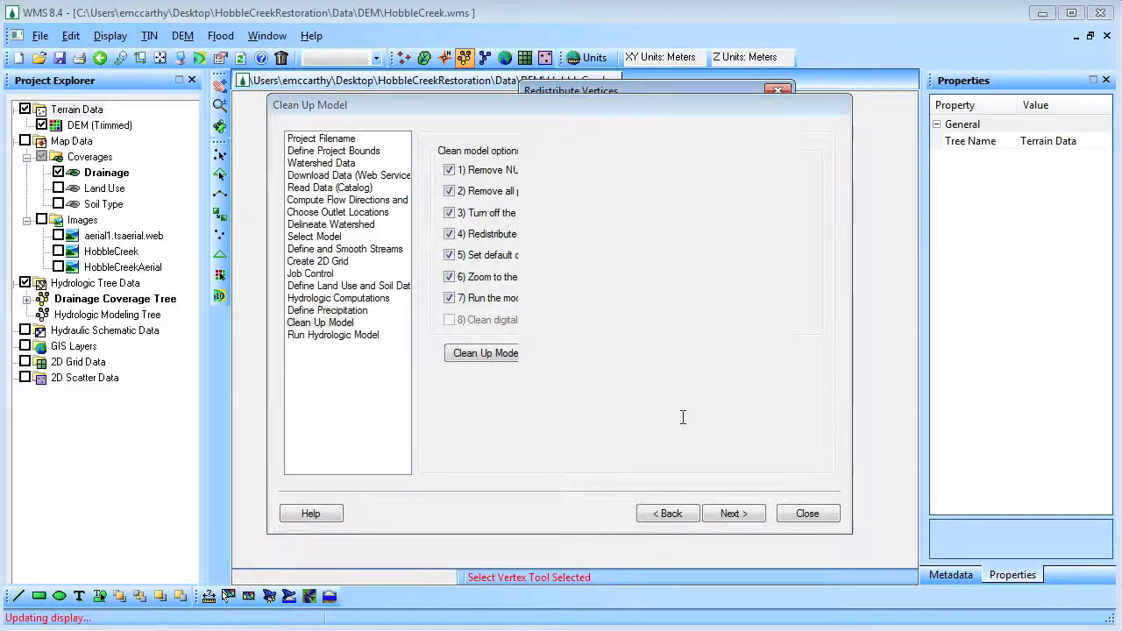
{"action": "left_click", "coordinate": [482, 354]}
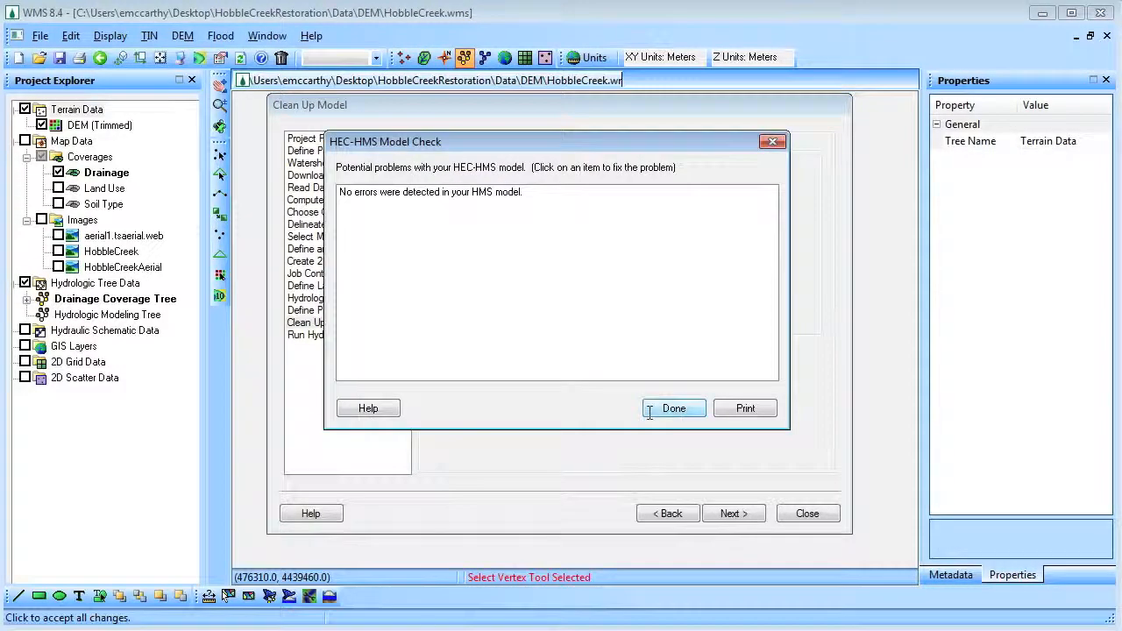
{"action": "left_click", "coordinate": [673, 408]}
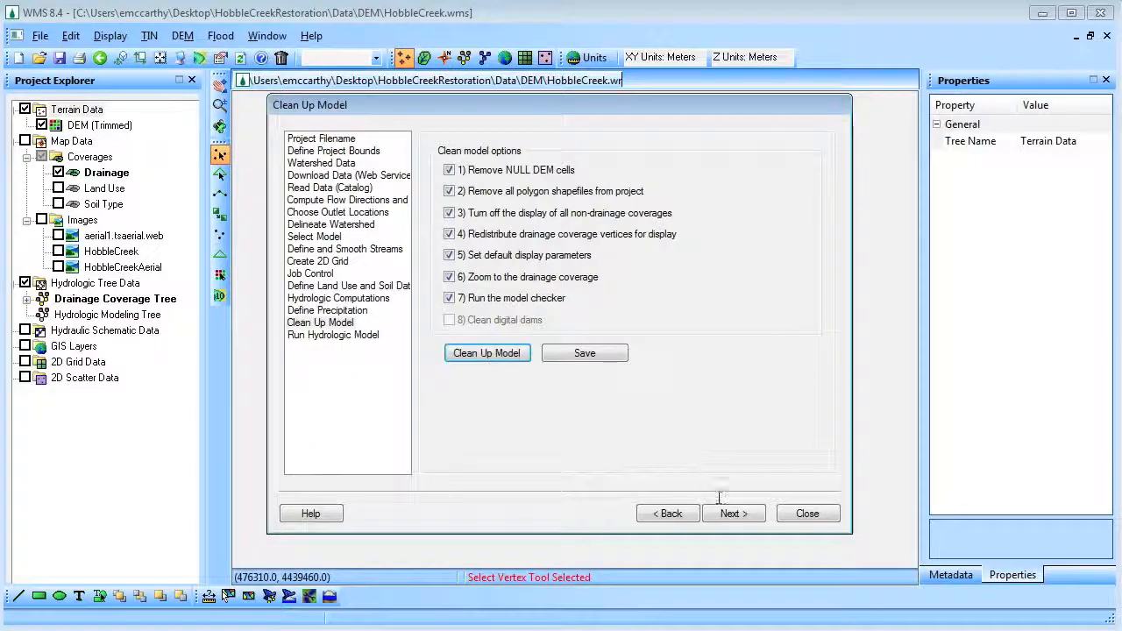
{"action": "left_click", "coordinate": [487, 353]}
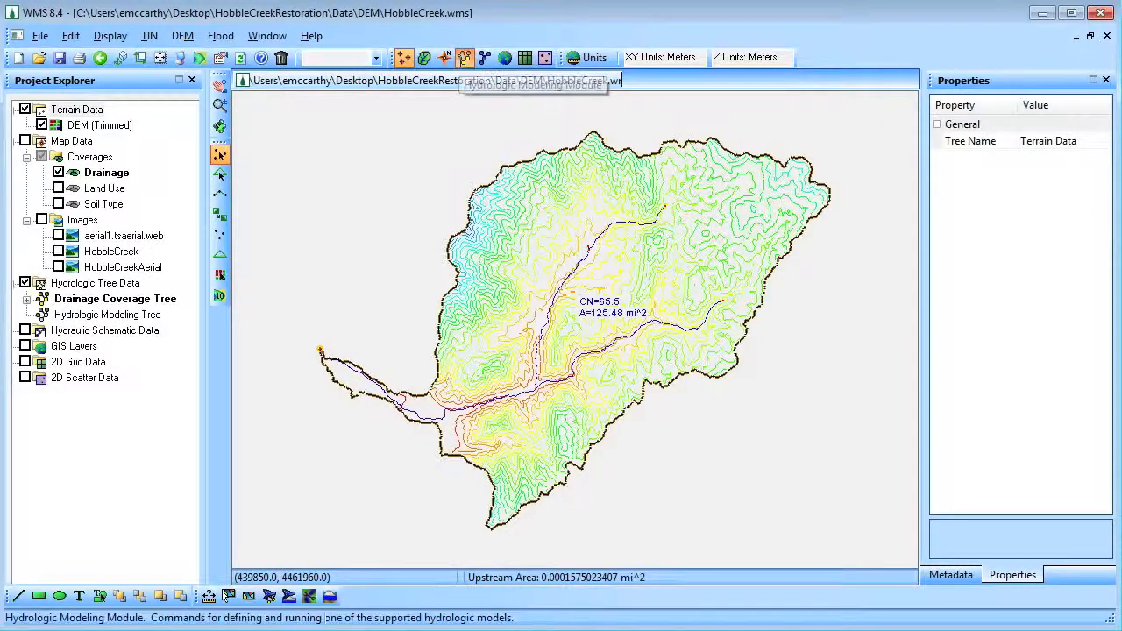
- Save the model as wmsexport1.hms, overwriting all existing export files
{"action": "left_click", "coordinate": [201, 35]}
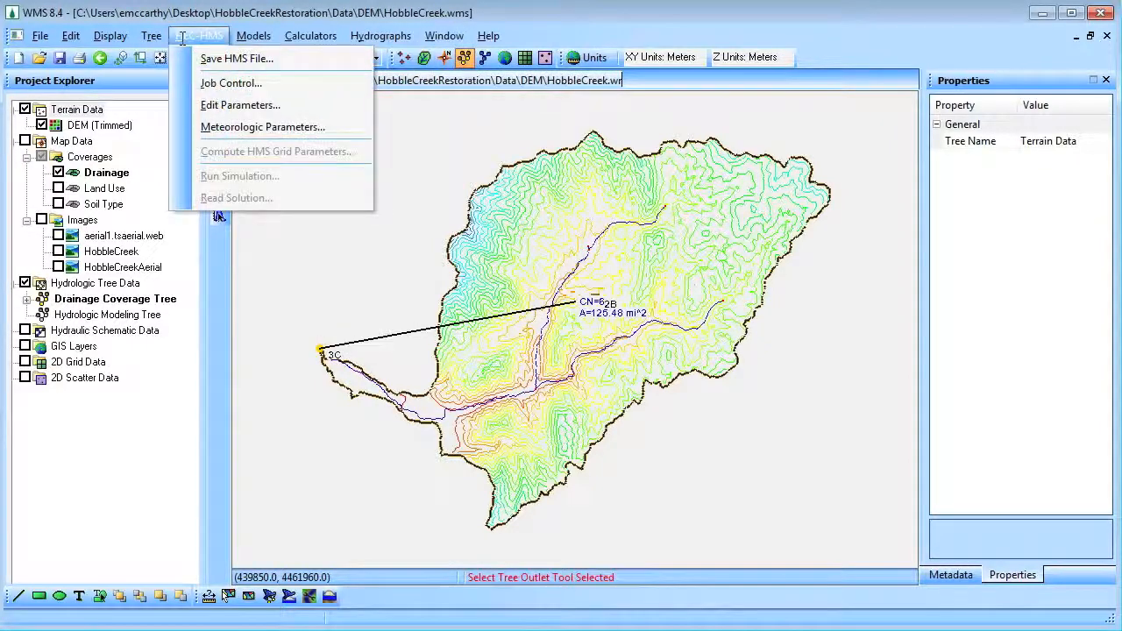
{"action": "left_click", "coordinate": [235, 59]}
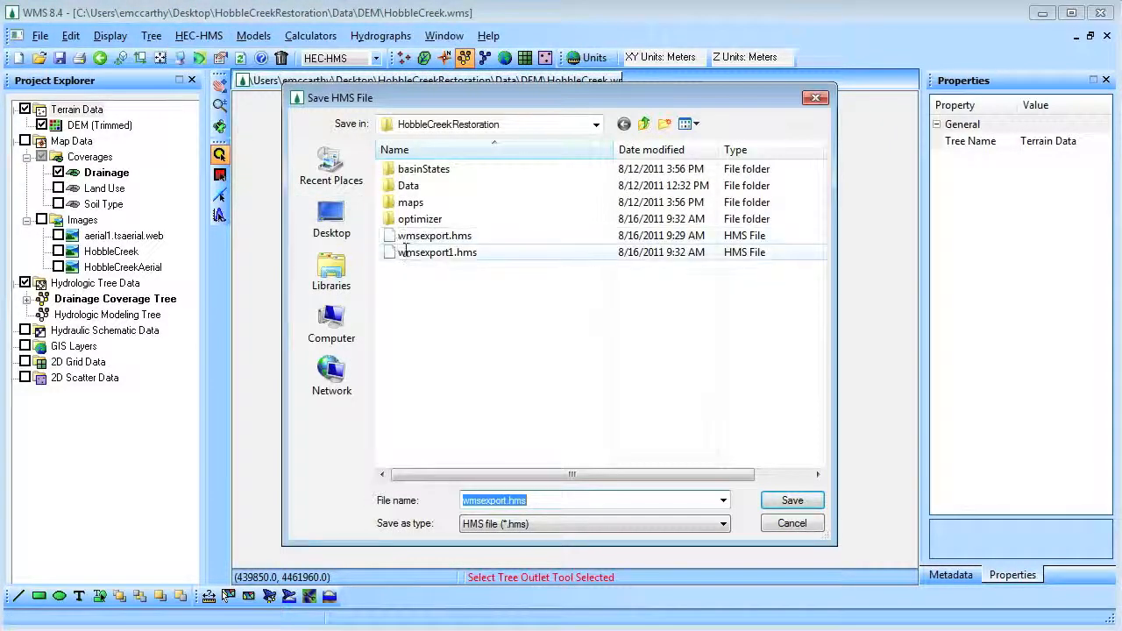
{"action": "left_click", "coordinate": [792, 500]}
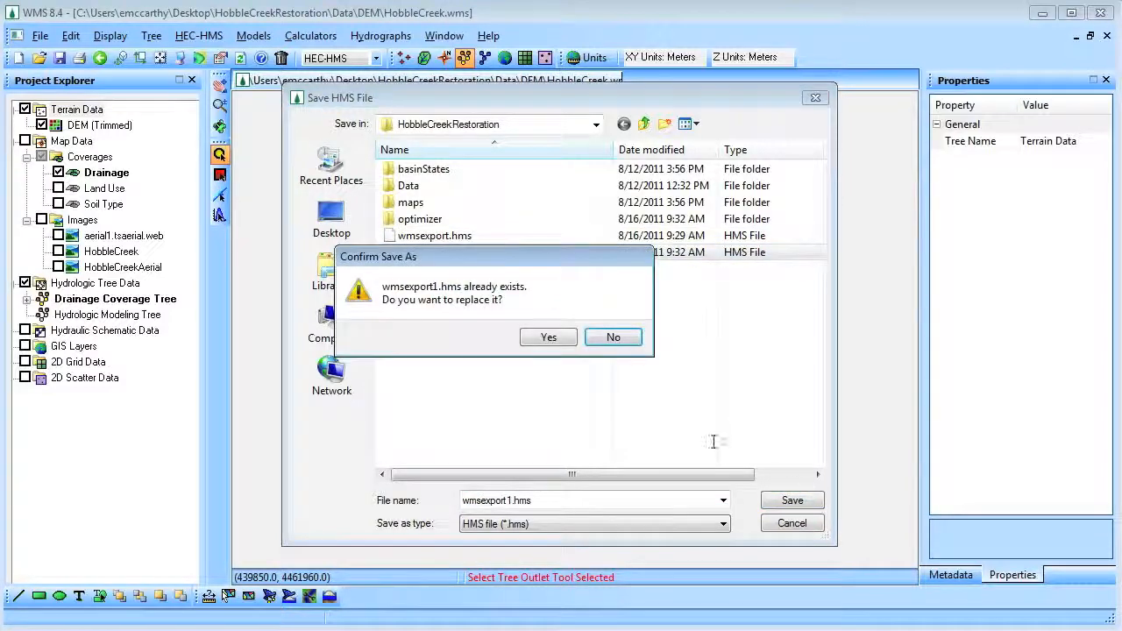
{"action": "left_click", "coordinate": [548, 337]}
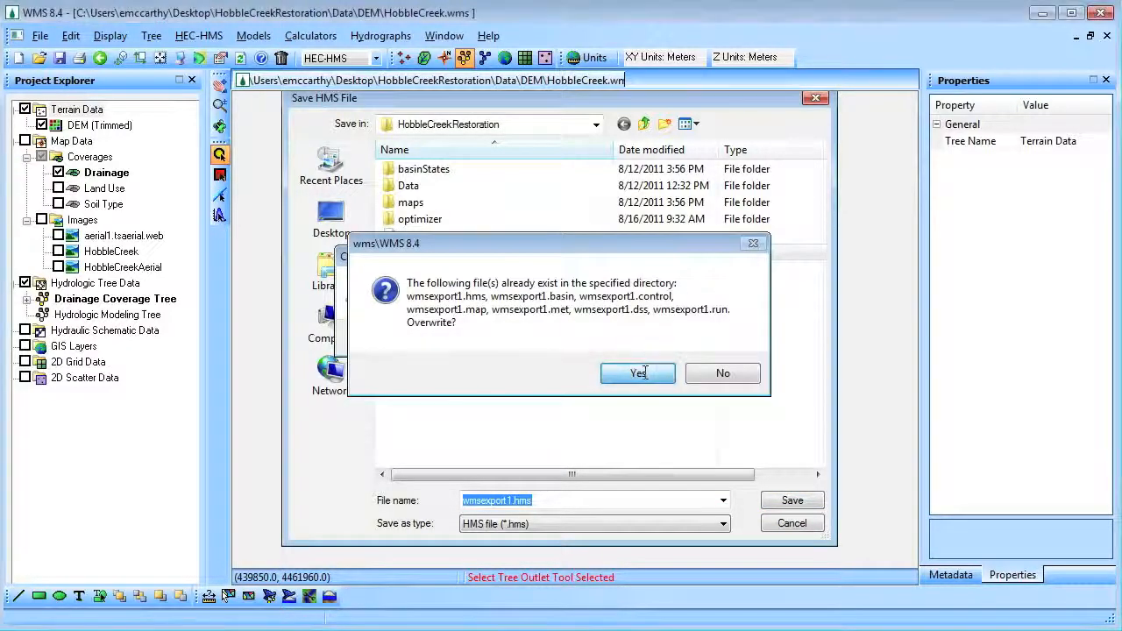
{"action": "left_click", "coordinate": [637, 372]}
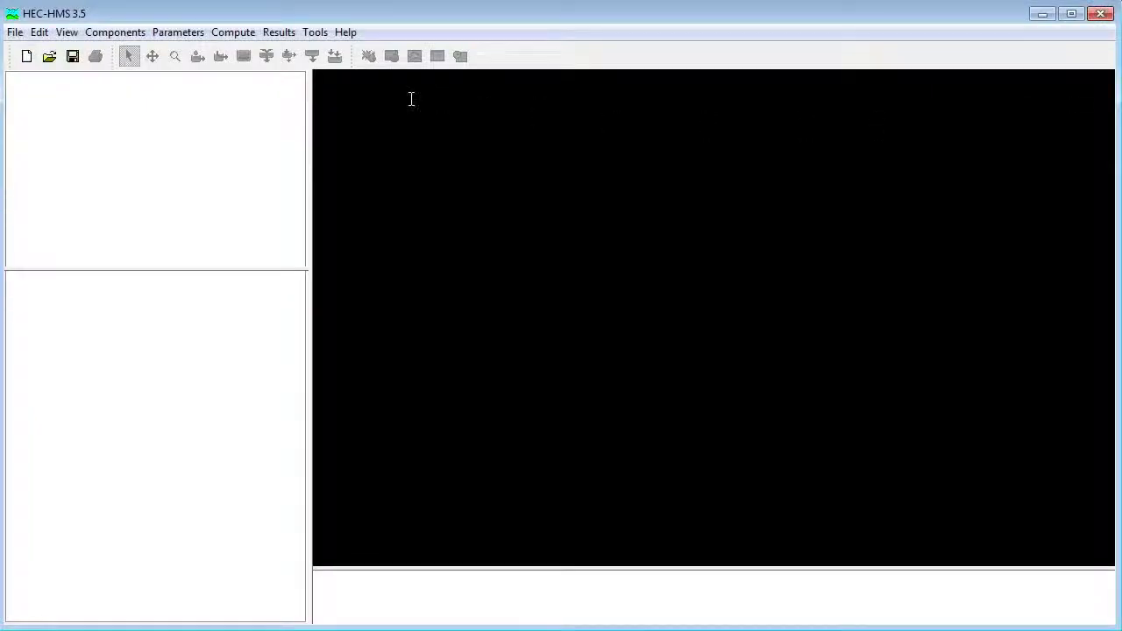
- Open wmsexport1, show the WMS Watershed basin model, compute Run 1, and view results
{"action": "left_click", "coordinate": [13, 33]}
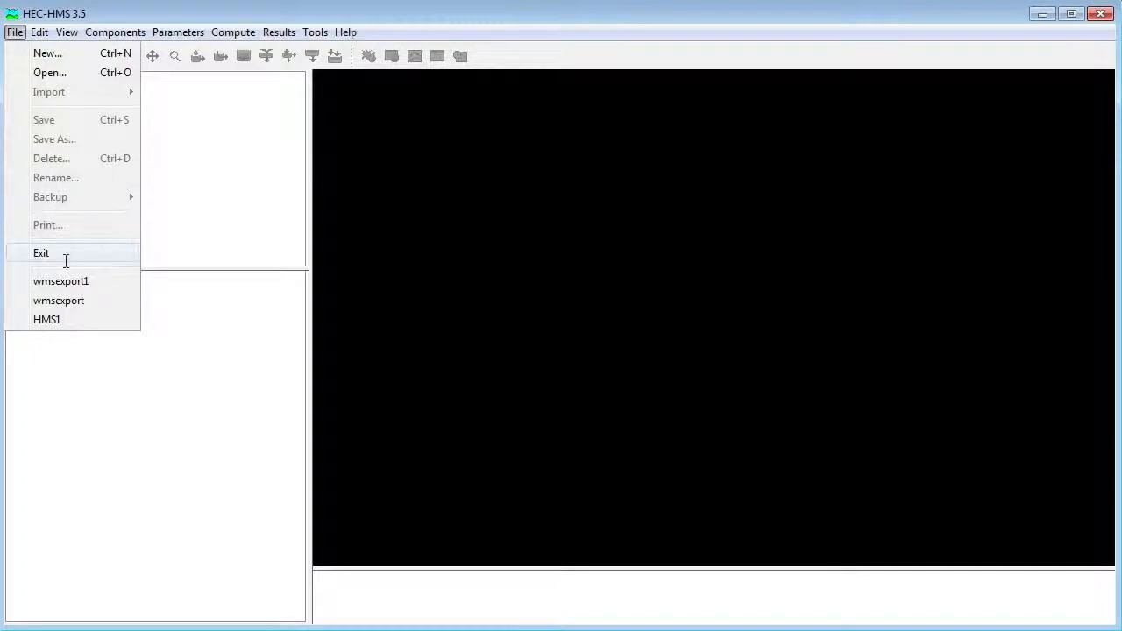
{"action": "left_click", "coordinate": [61, 280]}
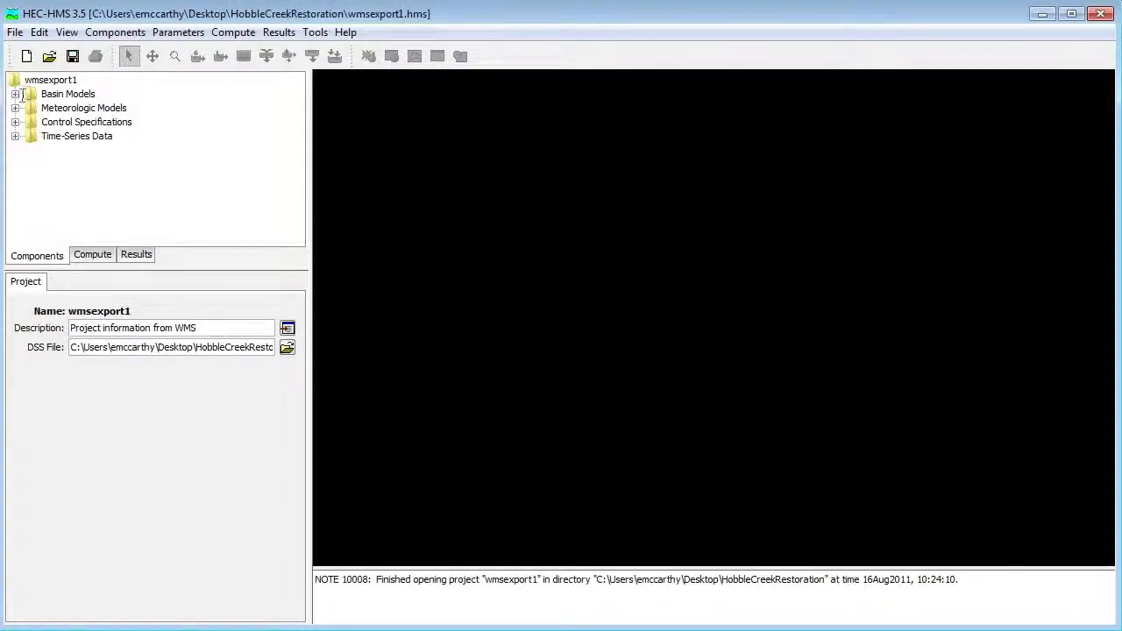
{"action": "left_click", "coordinate": [20, 94]}
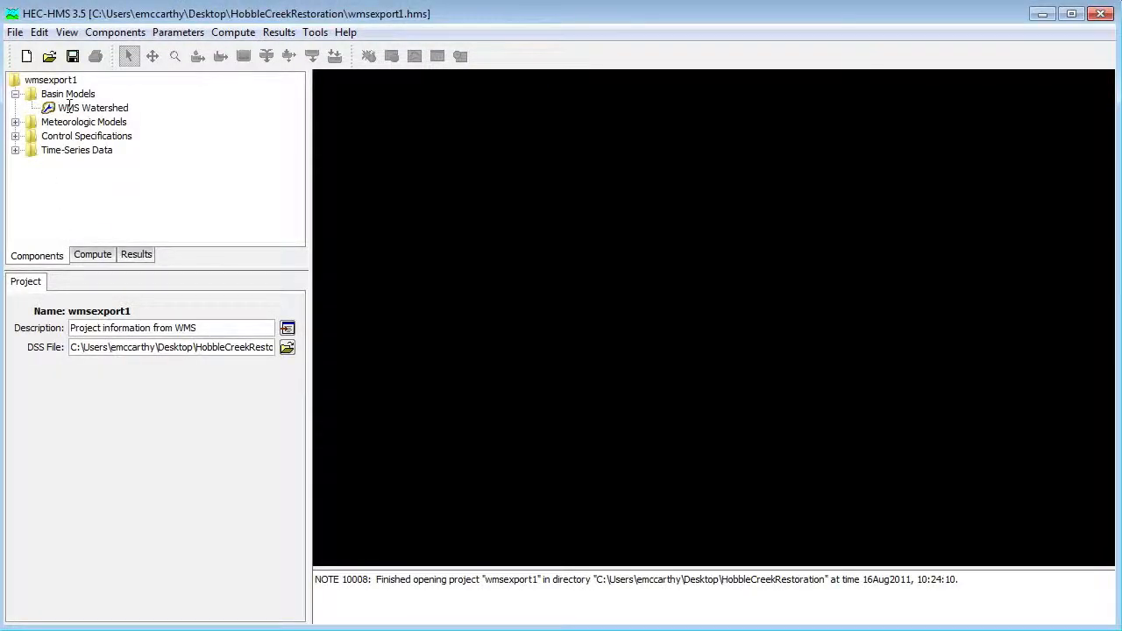
{"action": "double_click", "coordinate": [91, 107]}
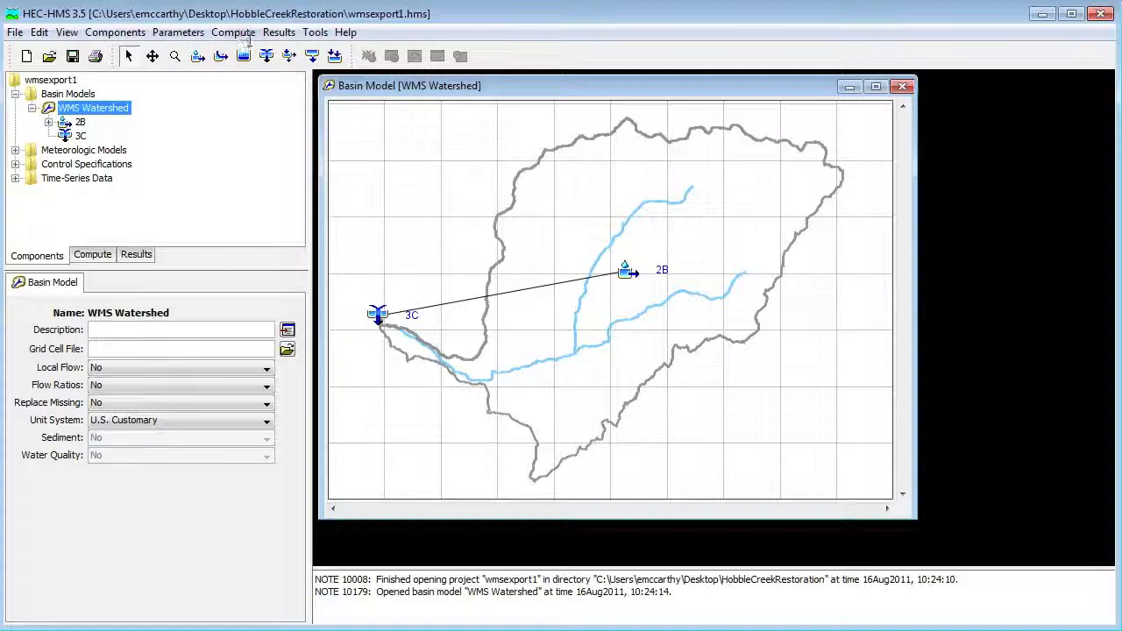
{"action": "left_click", "coordinate": [364, 55]}
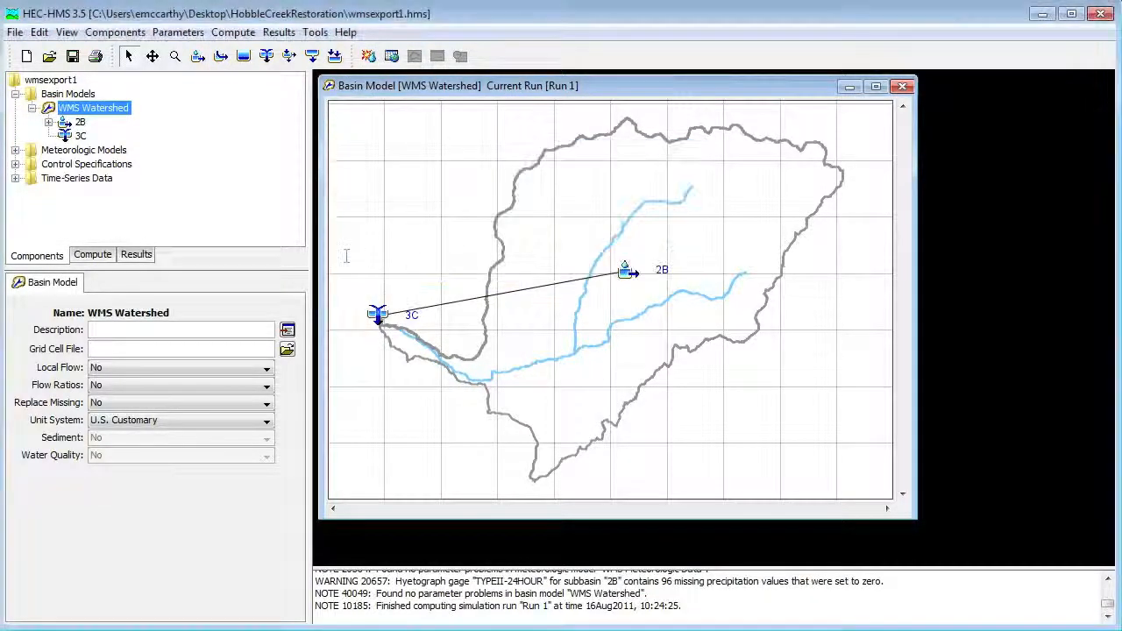
{"action": "left_click", "coordinate": [136, 255]}
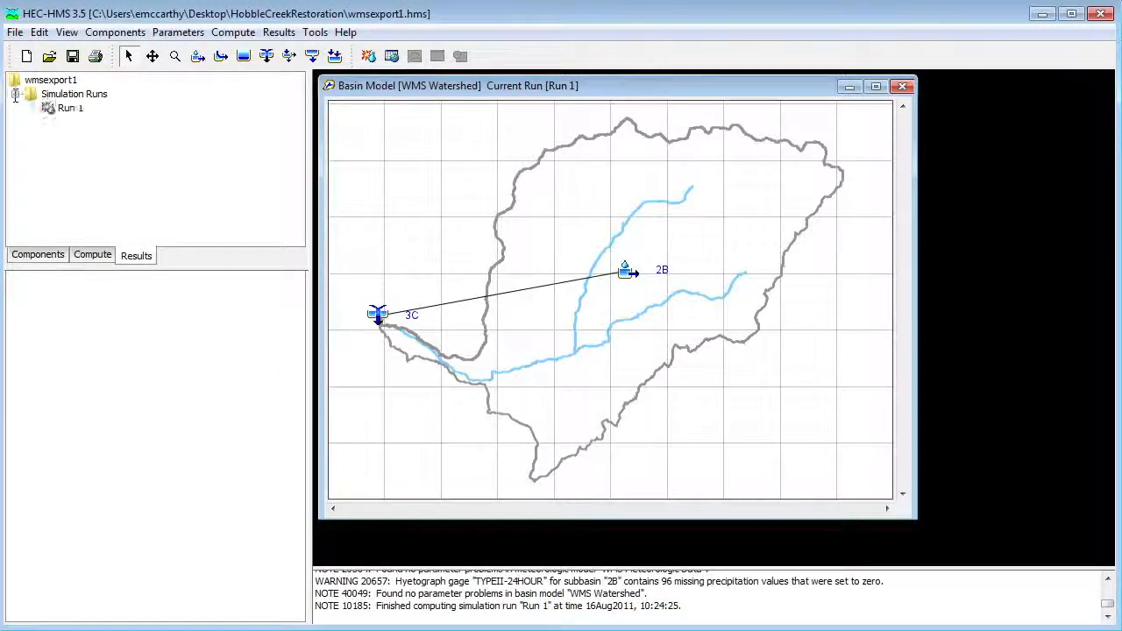
- Open junction 3C's Run 1 time-series table and select its Time and Inflow columns
{"action": "left_click", "coordinate": [32, 107]}
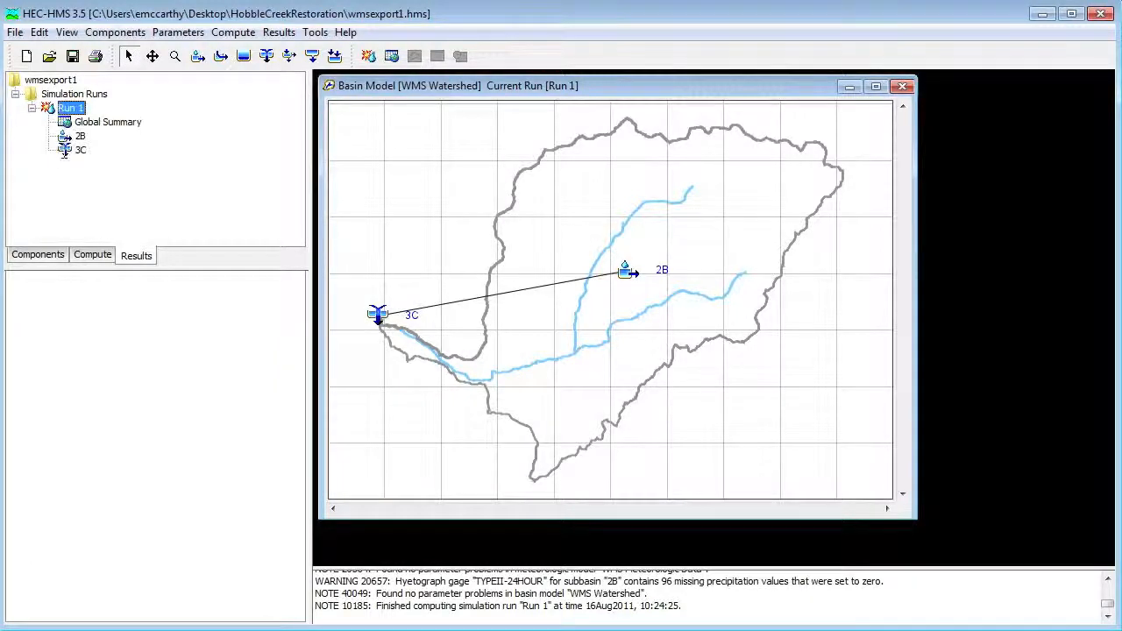
{"action": "left_click", "coordinate": [49, 149]}
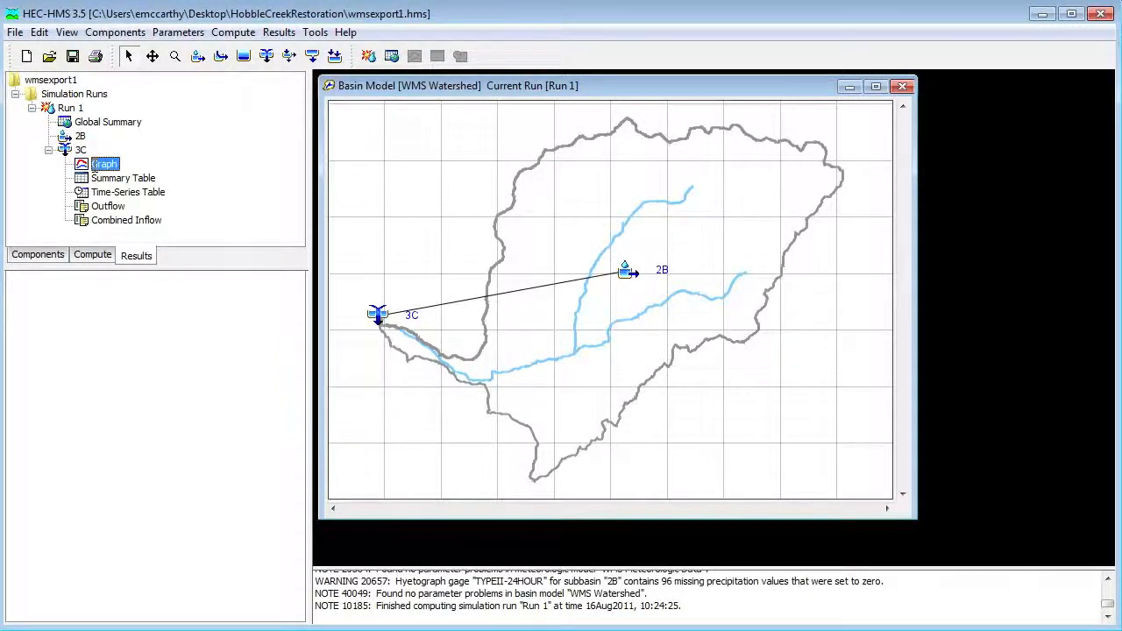
{"action": "double_click", "coordinate": [105, 164]}
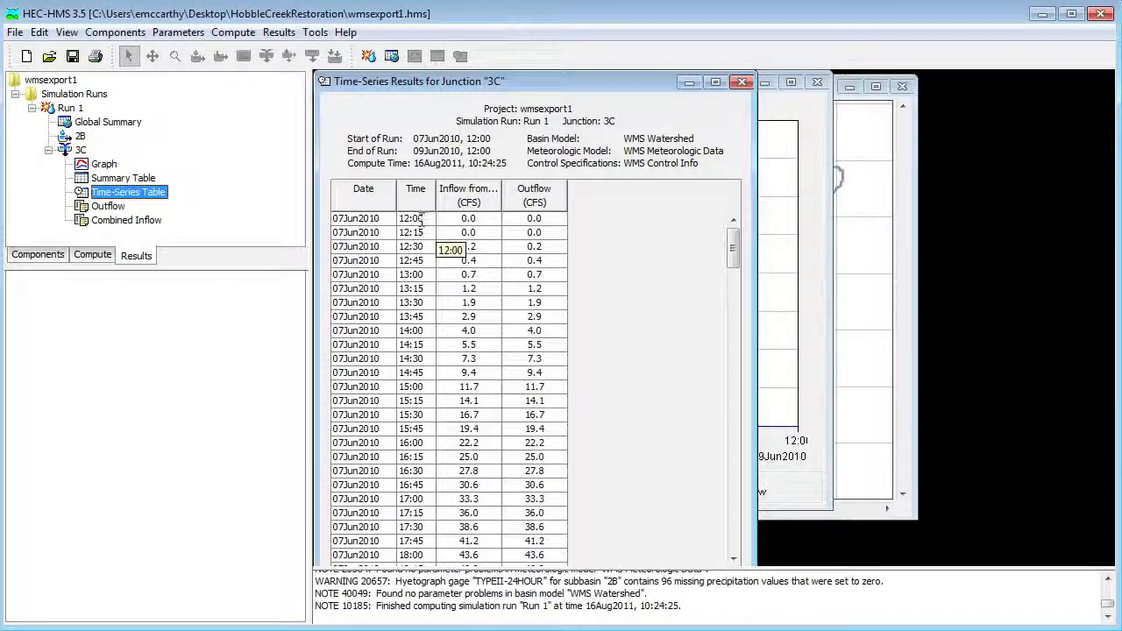
{"action": "left_click_drag", "start_coordinate": [412, 219], "coordinate": [412, 246]}
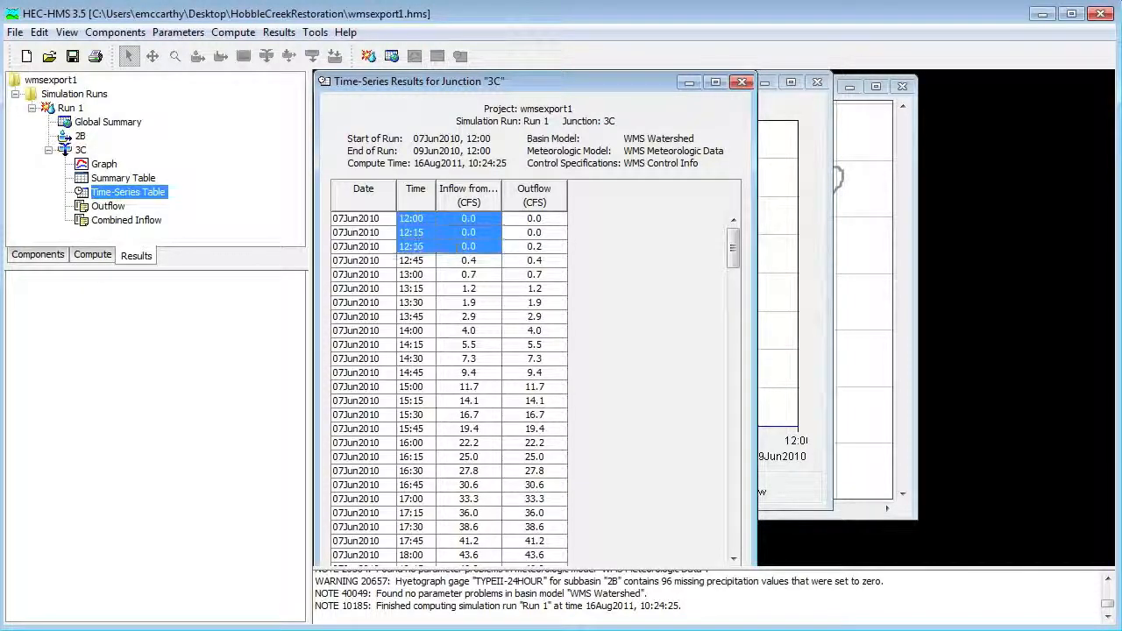
{"action": "scroll", "scroll_direction": "down", "scroll_amount": 3}
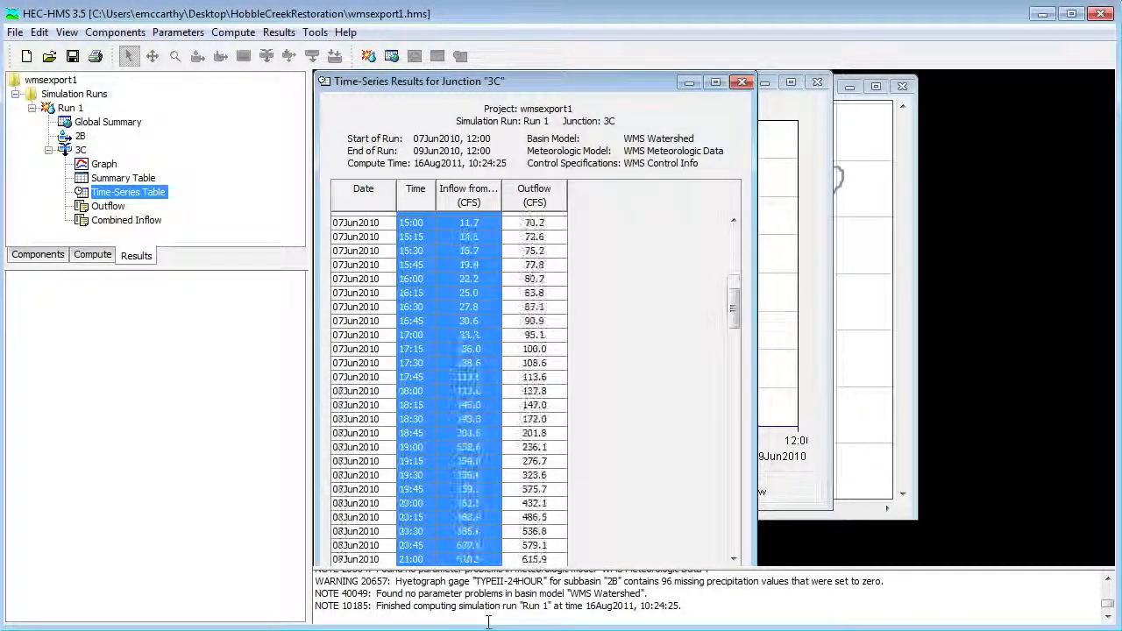
{"action": "scroll", "scroll_direction": "down", "scroll_amount": 3}
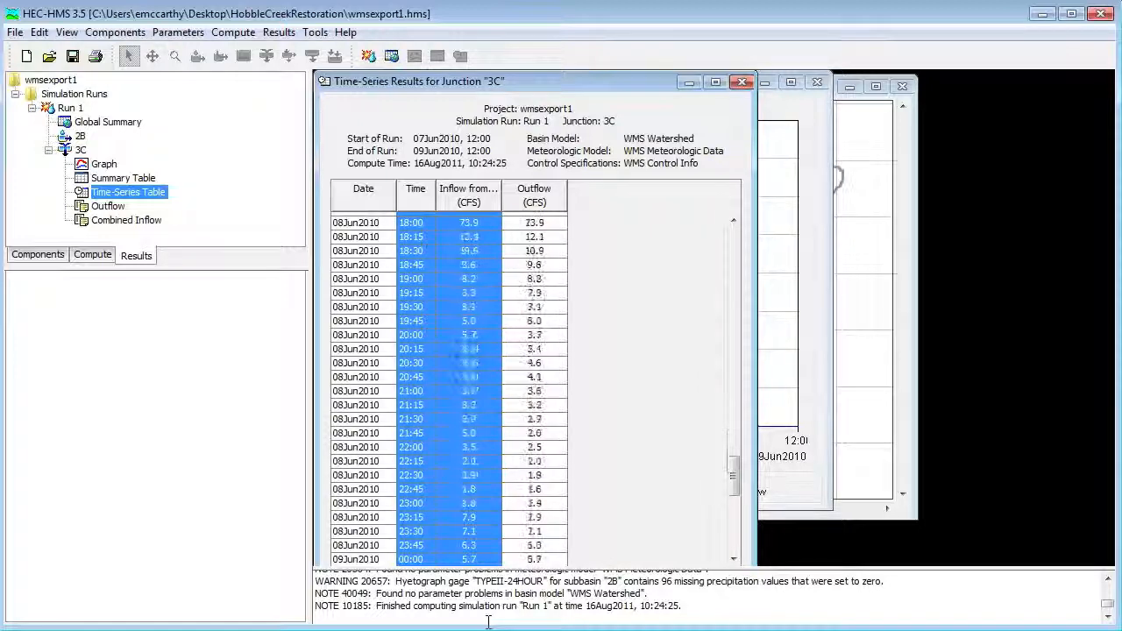
{"action": "scroll", "scroll_direction": "down", "scroll_amount": 3}
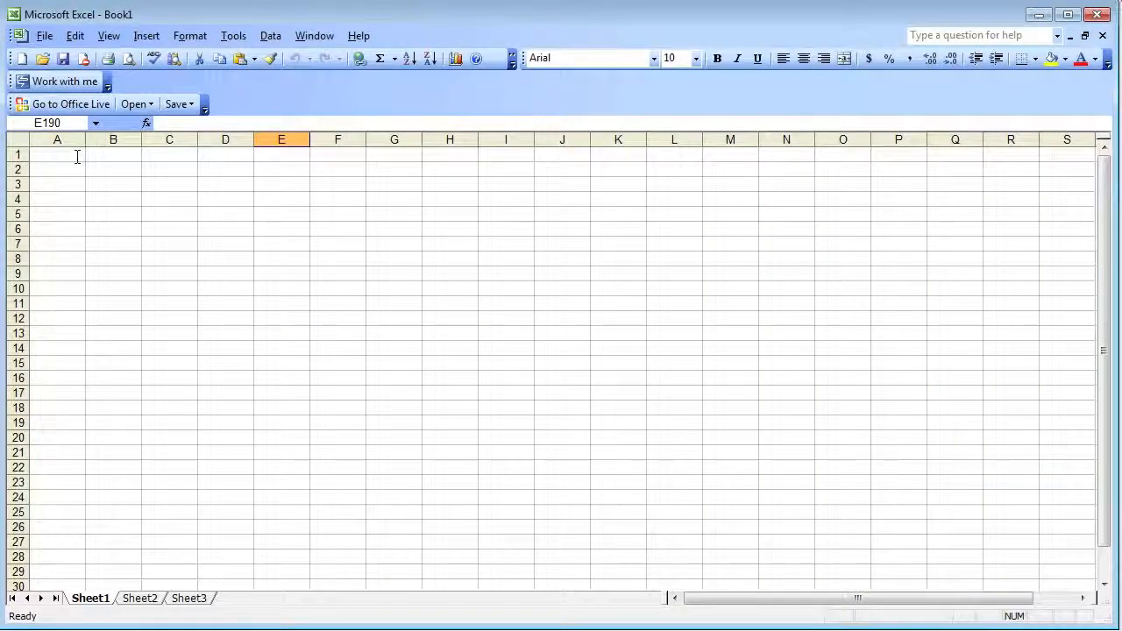
- Paste the junction 3C hydrograph values into cell A1
{"action": "right_click", "coordinate": [57, 155]}
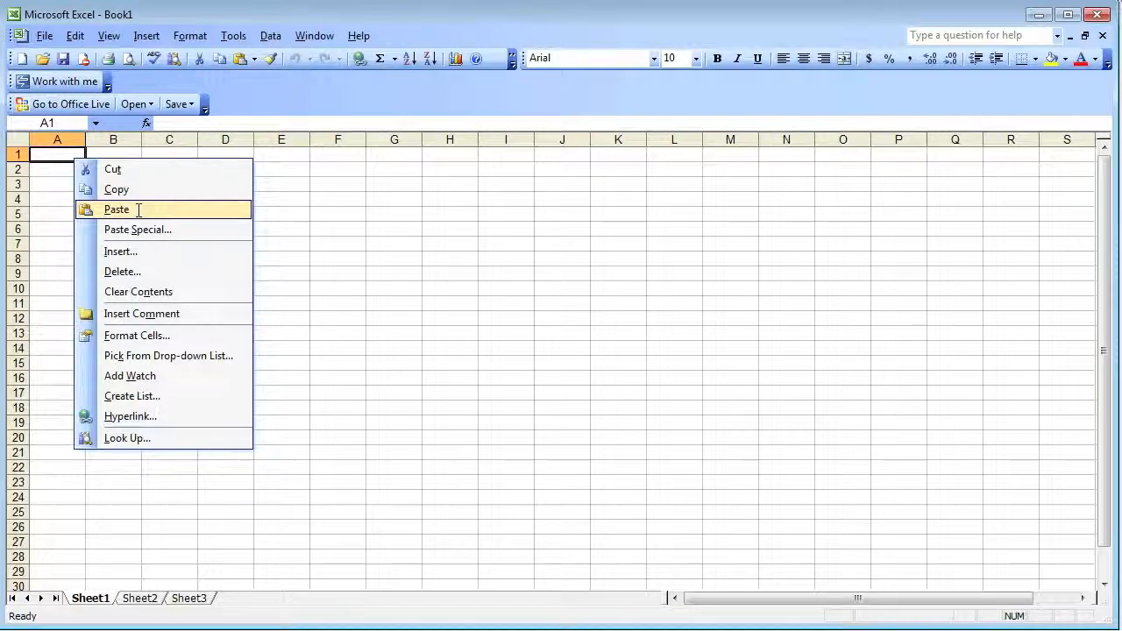
{"action": "left_click", "coordinate": [117, 209]}
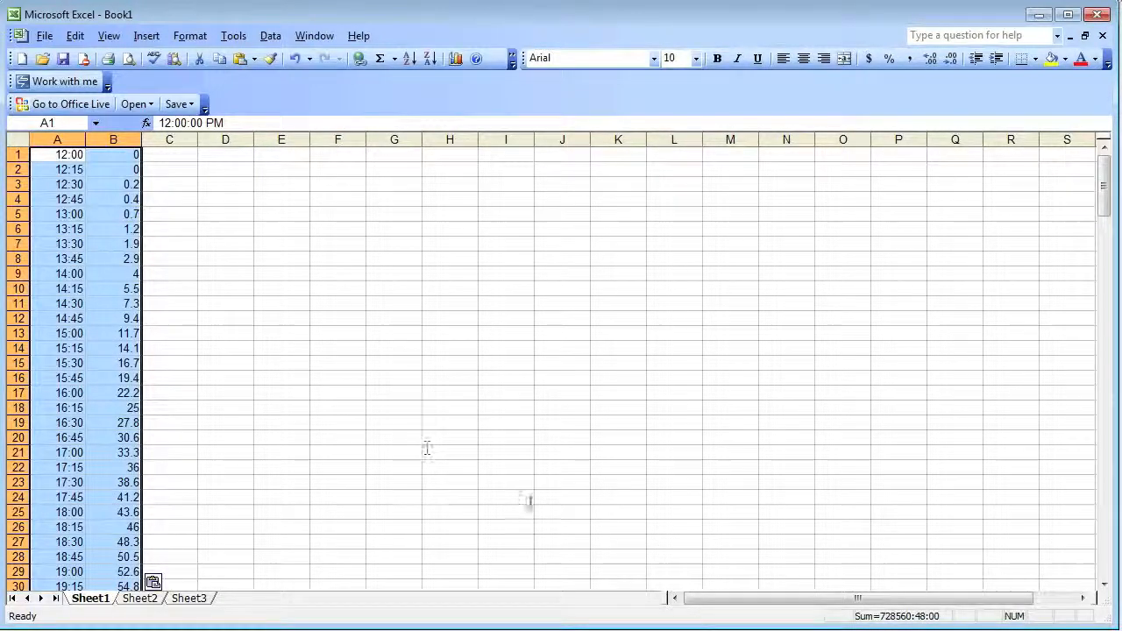